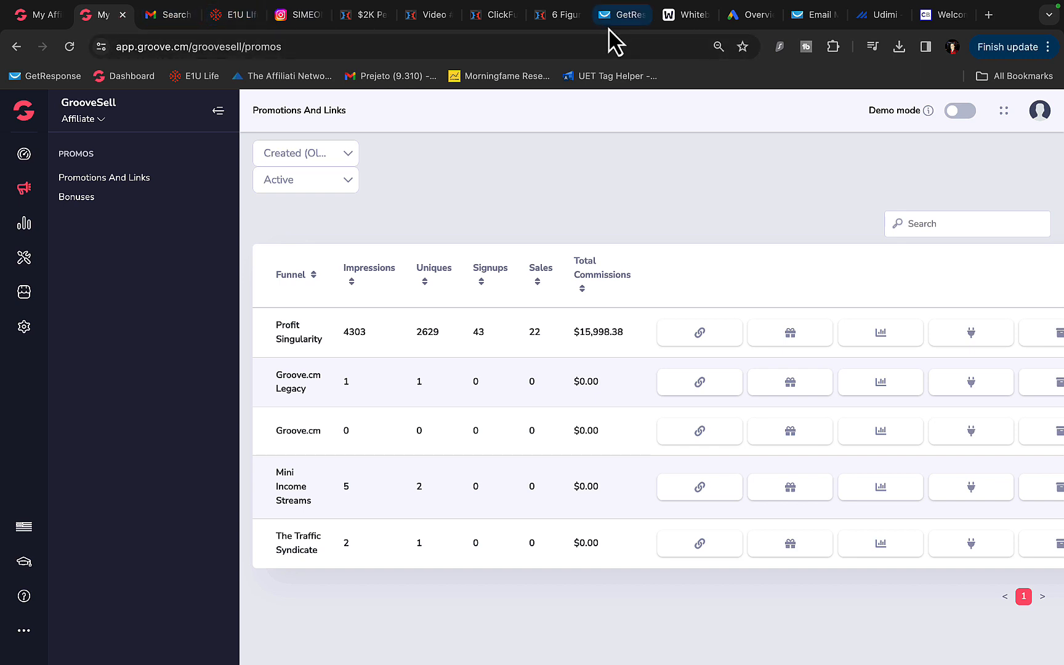
Step: Show Udimi's affiliate traffic stats and highlight the $19,027.12 total profit
{"action": "left_click", "coordinate": [878, 15]}
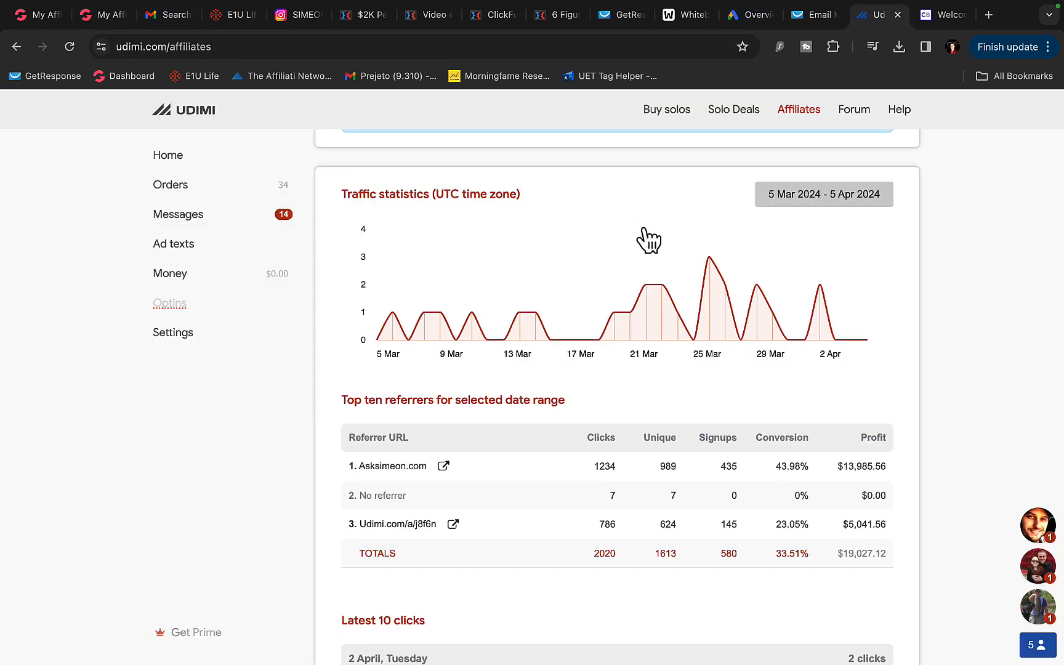
{"action": "double_click", "coordinate": [860, 553]}
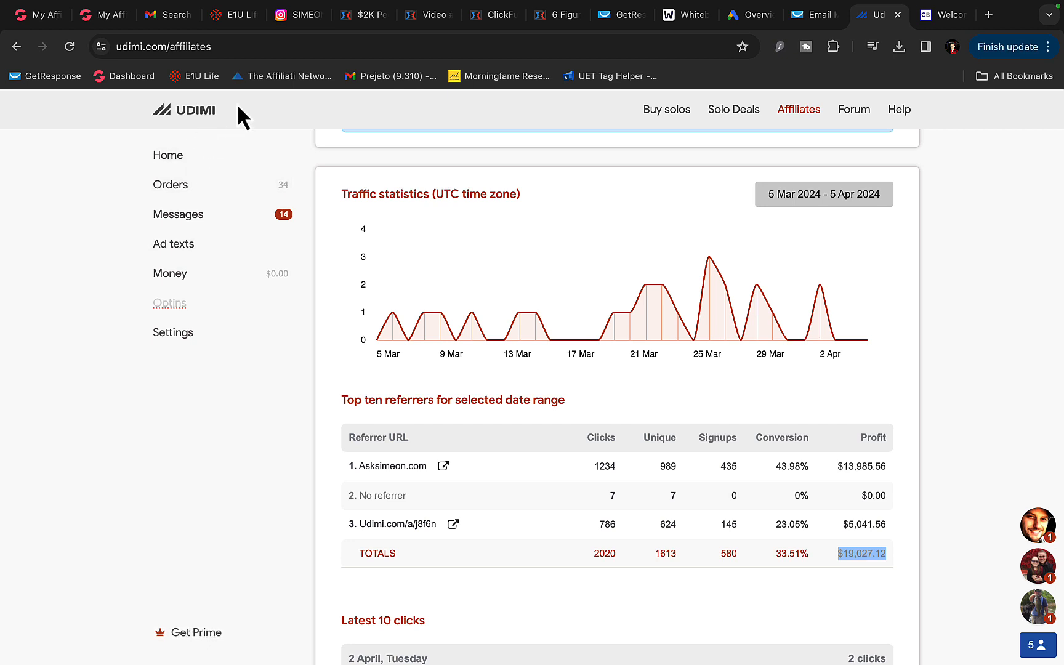
Step: Show the GetResponse bounty dashboard with $23,956.45 all-time earnings and referral statistics below
{"action": "left_click", "coordinate": [619, 15]}
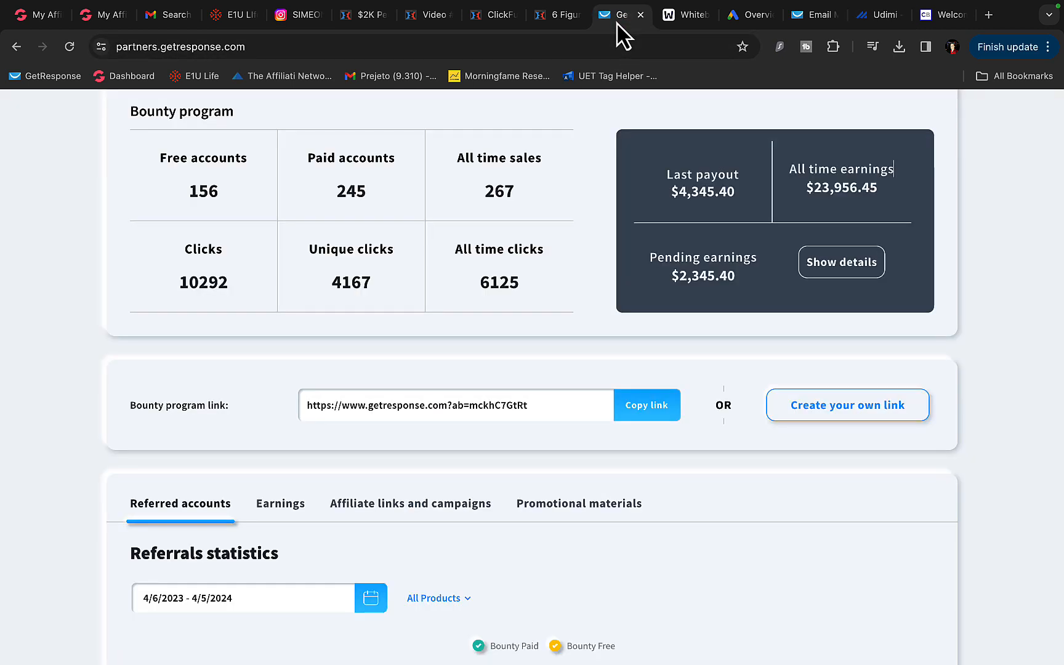
{"action": "mouse_move", "coordinate": [760, 197]}
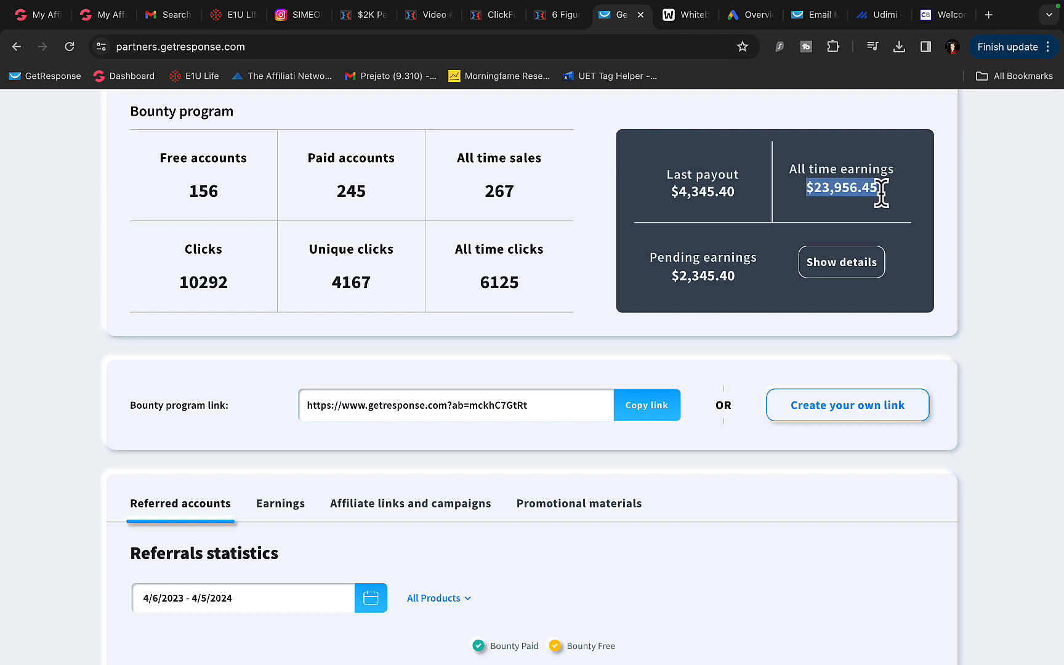
{"action": "mouse_move", "coordinate": [670, 187]}
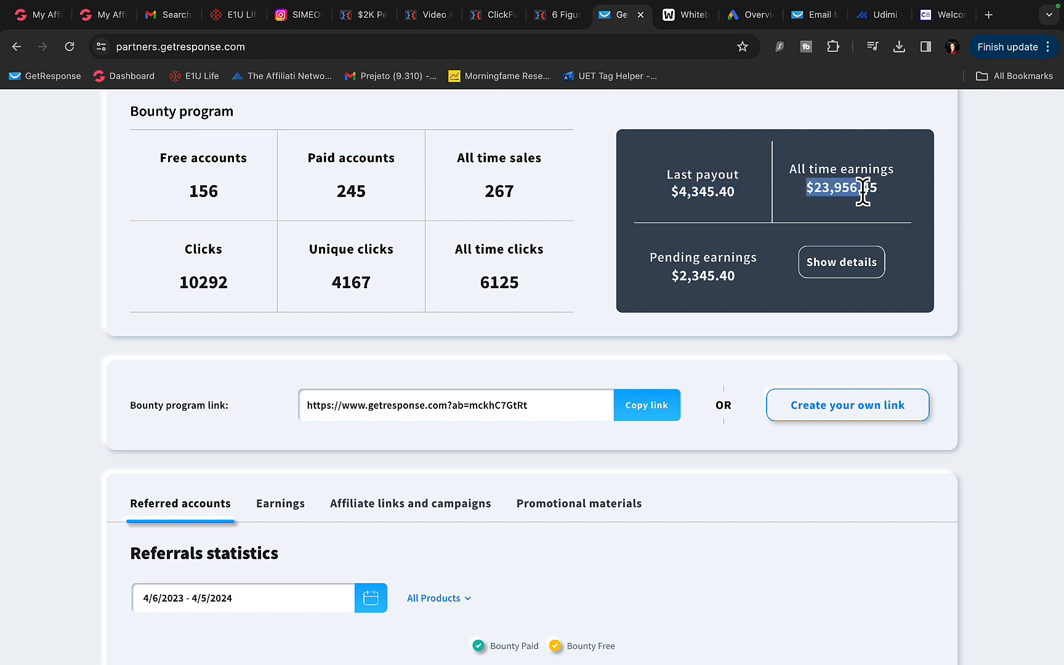
{"action": "scroll", "scroll_direction": "down", "scroll_amount": 3}
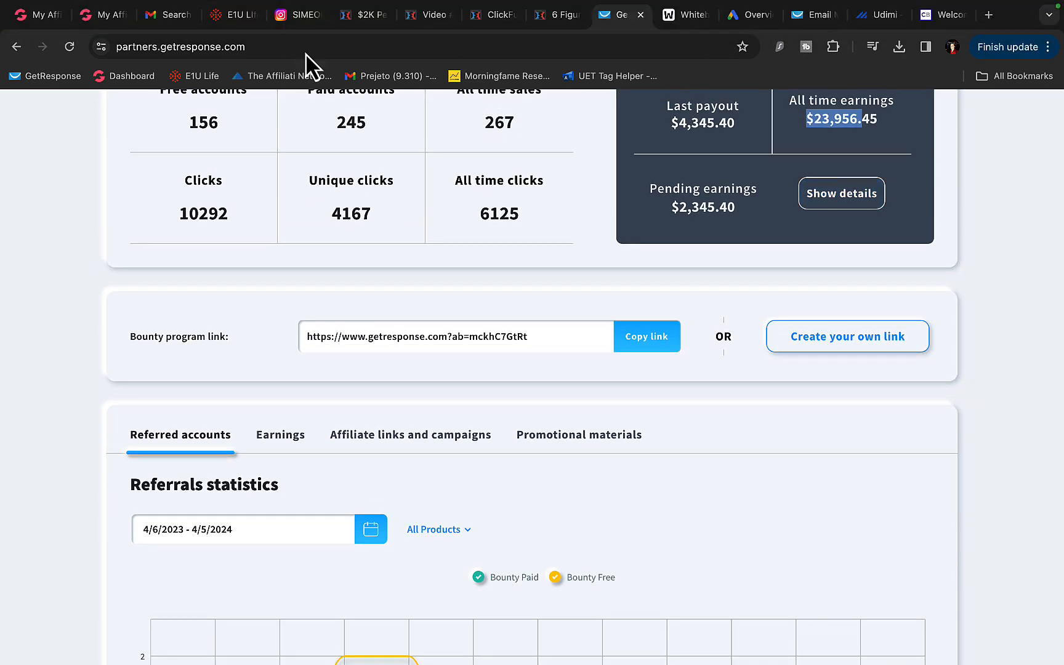
Step: Browse down the Instagram travel photo grid through beach, city and boat posts
{"action": "left_click", "coordinate": [296, 14]}
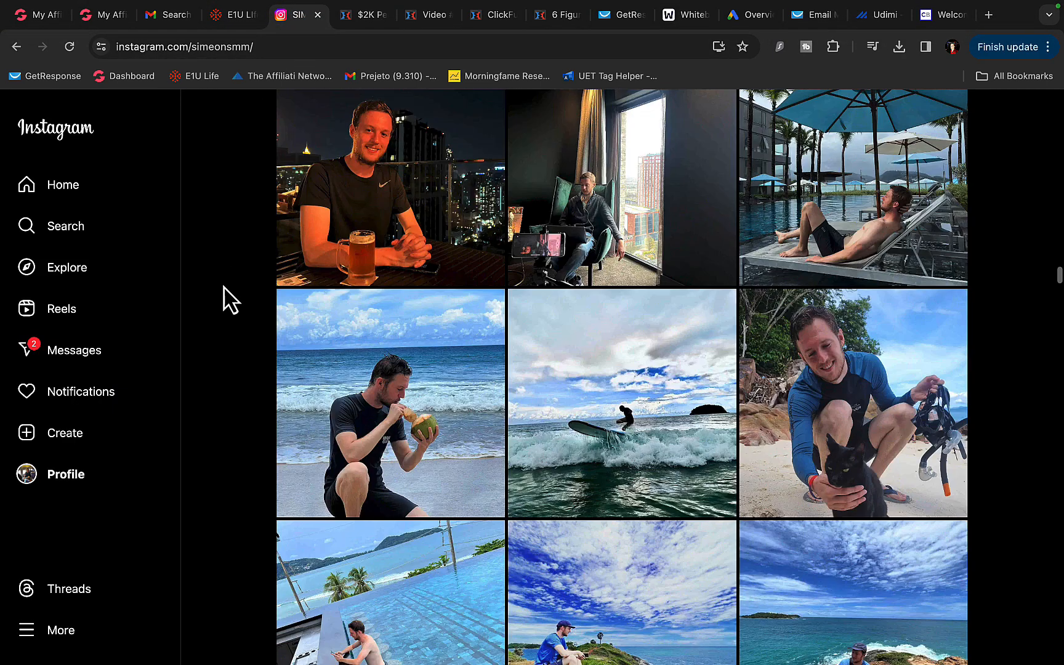
{"action": "scroll", "scroll_direction": "down", "scroll_amount": 3}
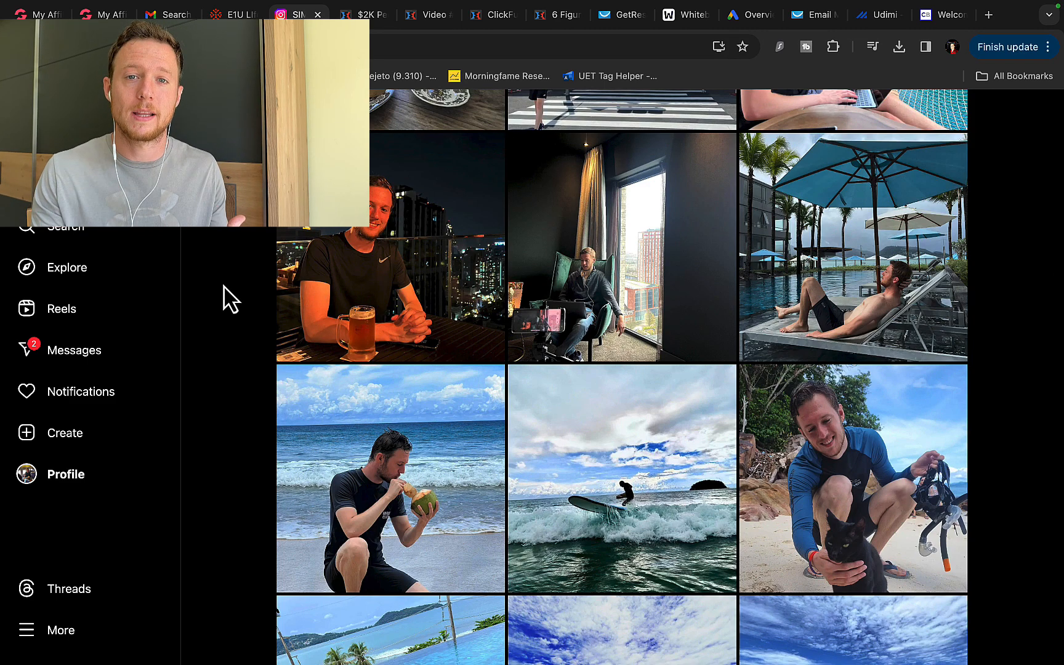
{"action": "scroll", "scroll_direction": "down", "scroll_amount": 3}
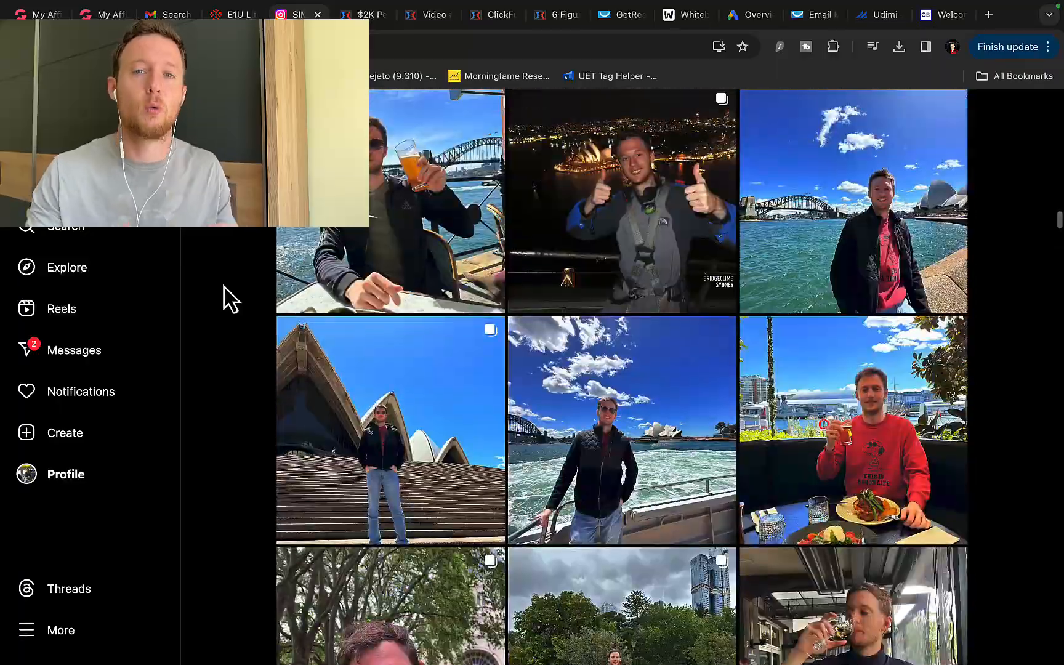
{"action": "scroll", "scroll_direction": "down", "scroll_amount": 3}
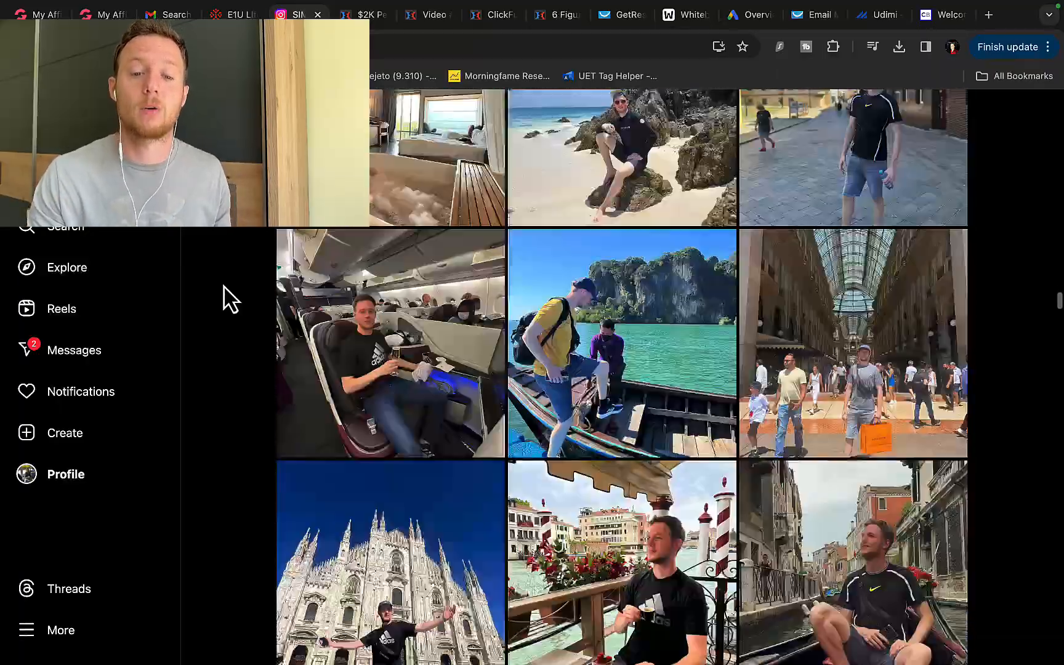
{"action": "scroll", "scroll_direction": "down", "scroll_amount": 3}
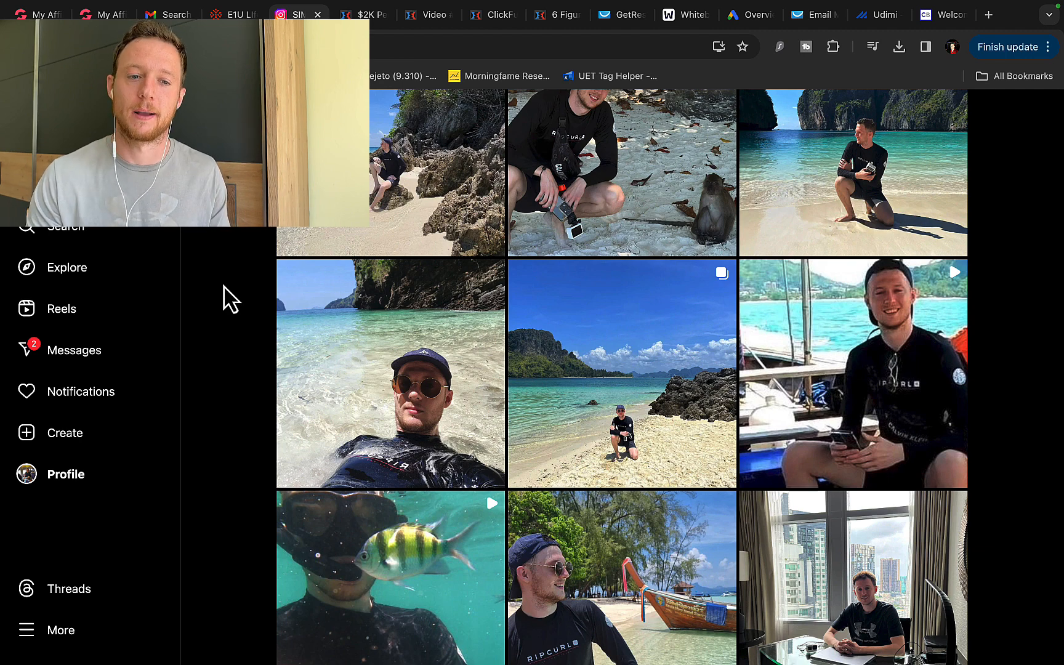
Step: Draw a red dollar bill with a $ sign and double-underlined $500 on WebWhiteboard
{"action": "left_click", "coordinate": [684, 15]}
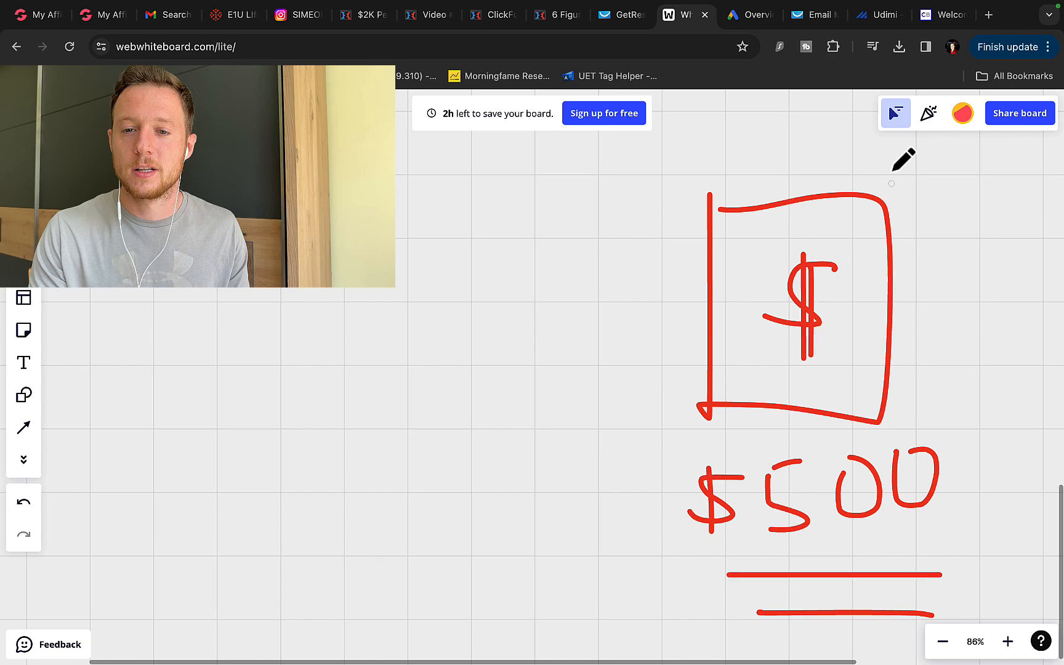
Step: Show ClickBank's homepage with its Affiliates and Sellers sections
{"action": "left_click", "coordinate": [941, 15]}
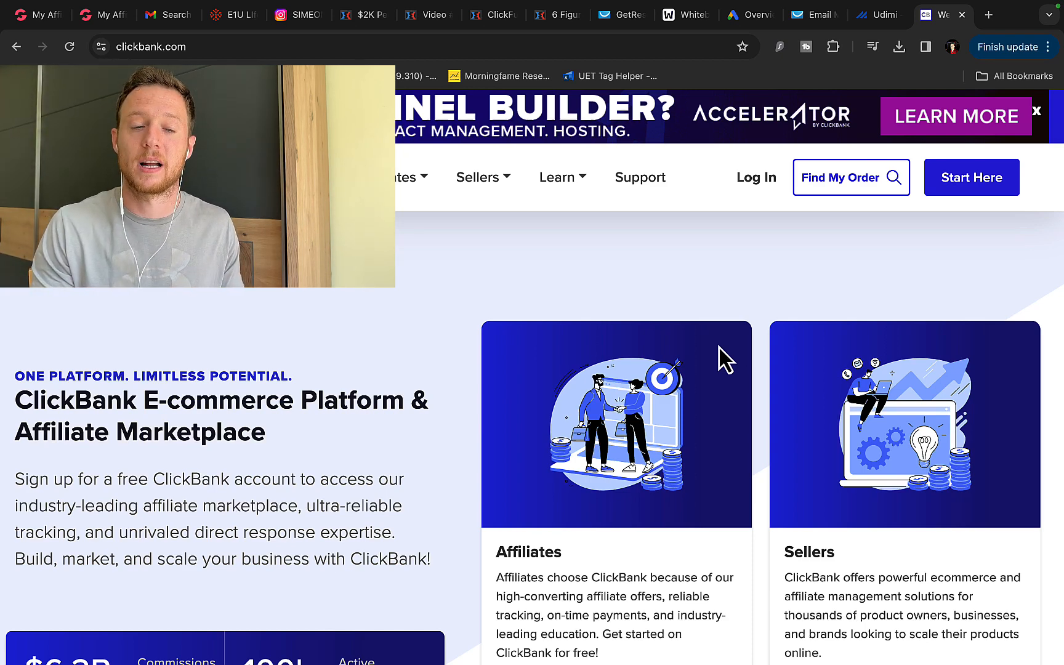
{"action": "mouse_move", "coordinate": [553, 325]}
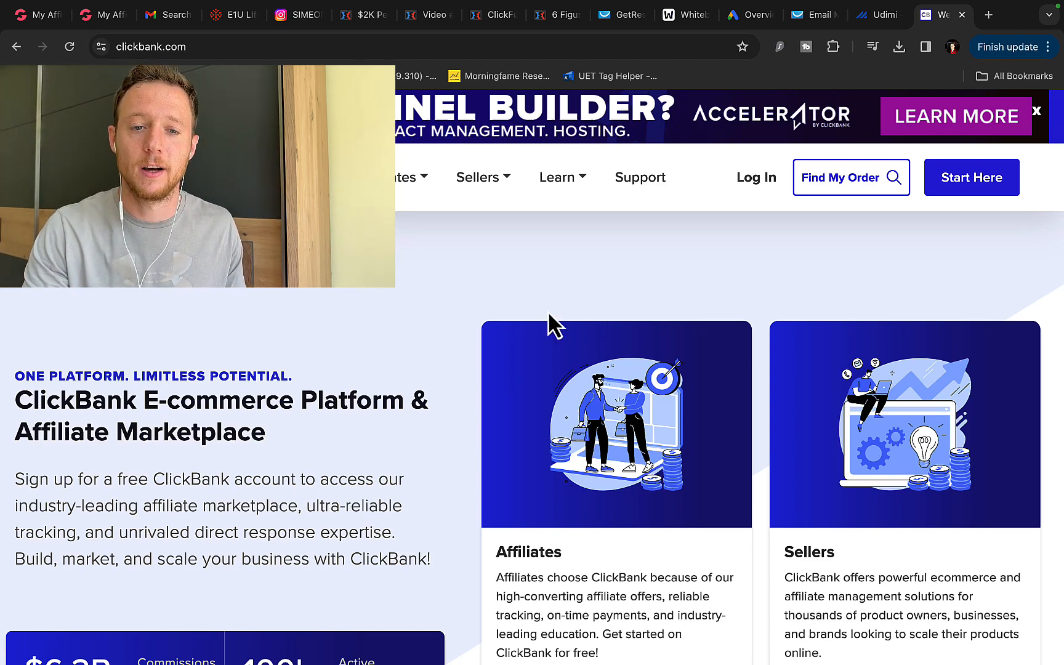
{"action": "left_click", "coordinate": [877, 15]}
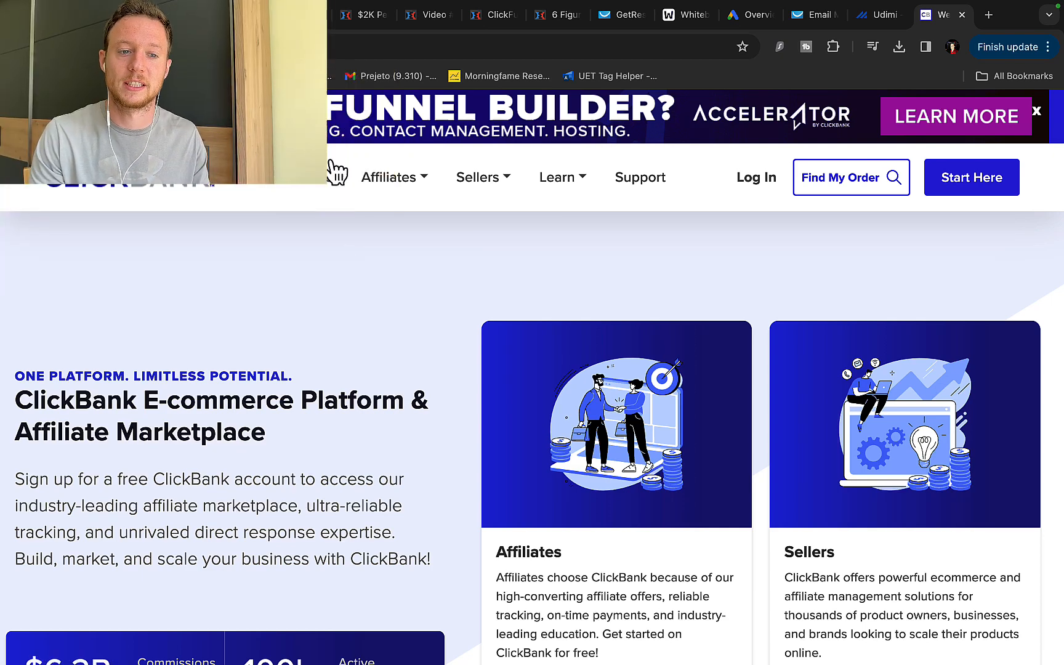
Step: Draw three red arrows into the $500 bill, then show the Google Ads overview
{"action": "left_click", "coordinate": [683, 14]}
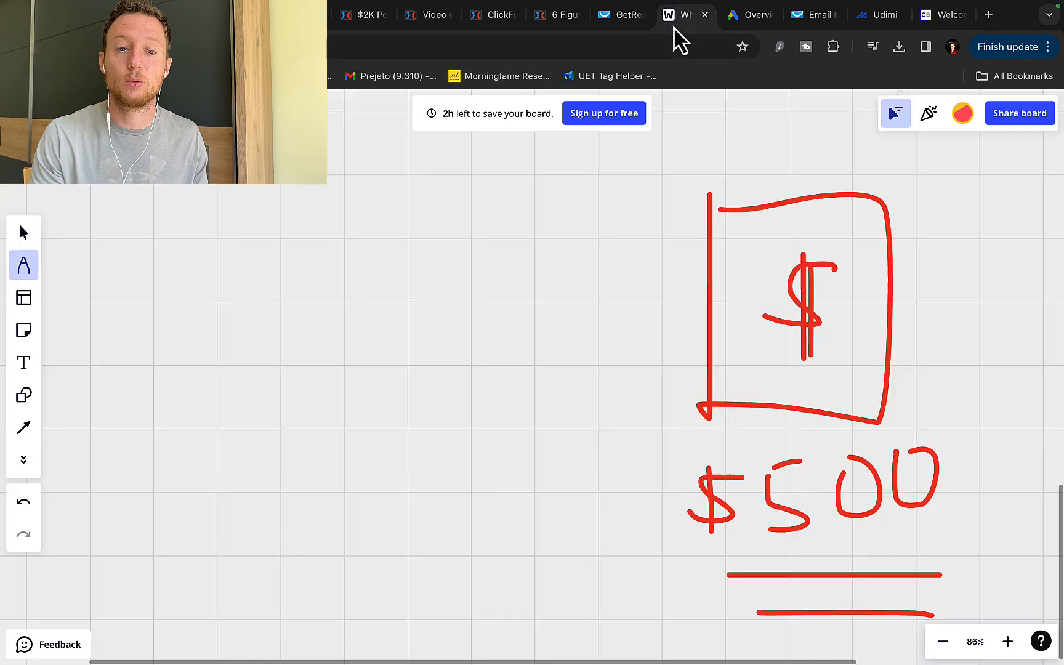
{"action": "left_click_drag", "start_coordinate": [411, 282], "coordinate": [594, 266]}
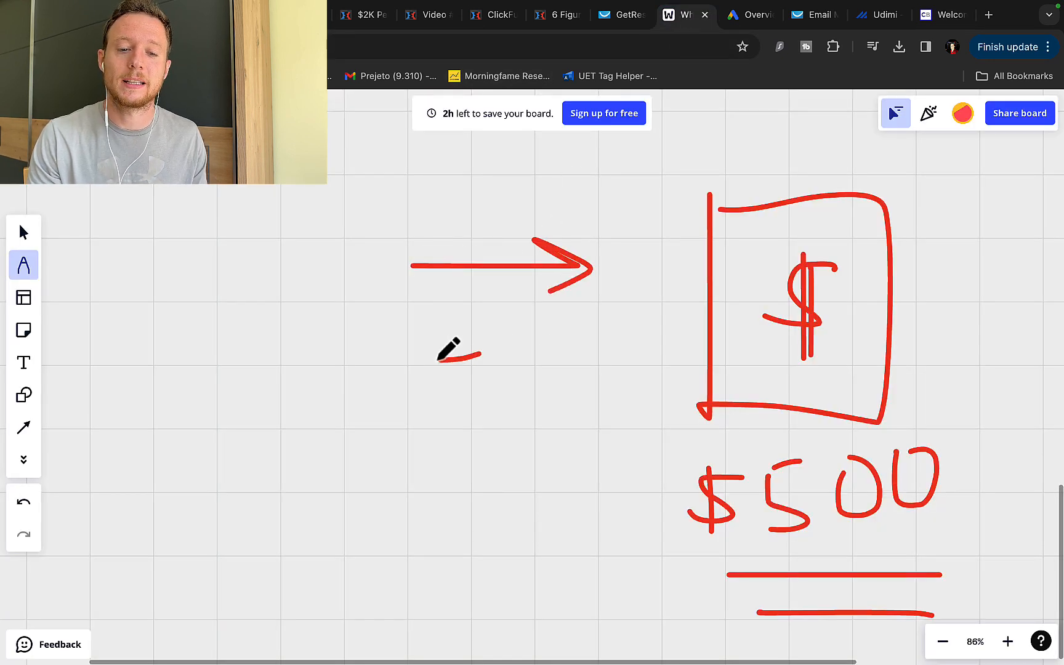
{"action": "left_click_drag", "start_coordinate": [437, 357], "coordinate": [613, 417]}
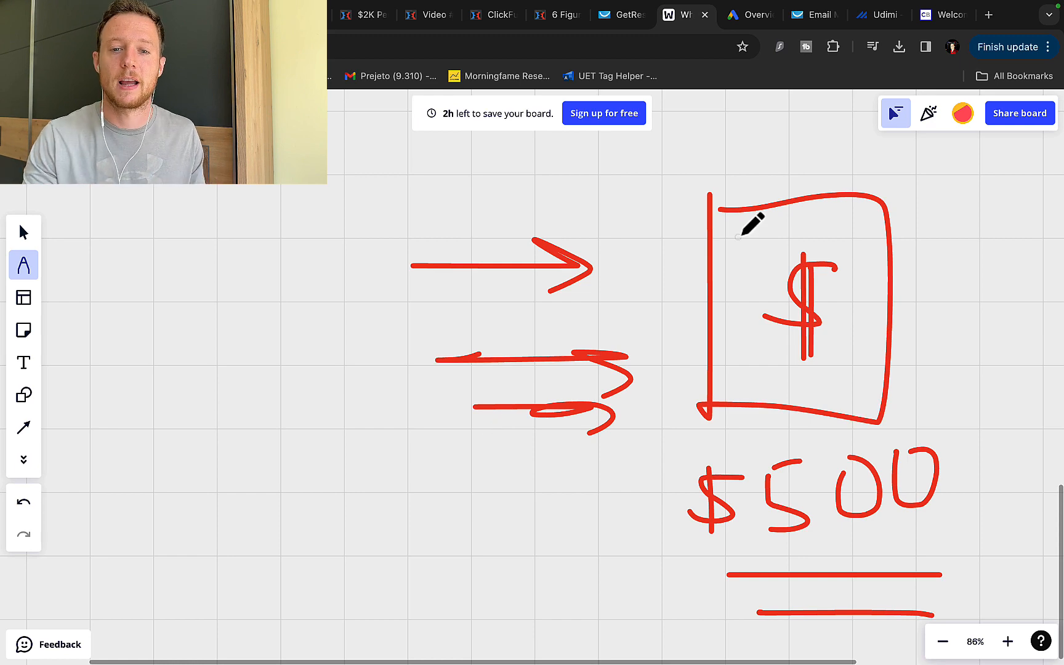
{"action": "left_click", "coordinate": [746, 14]}
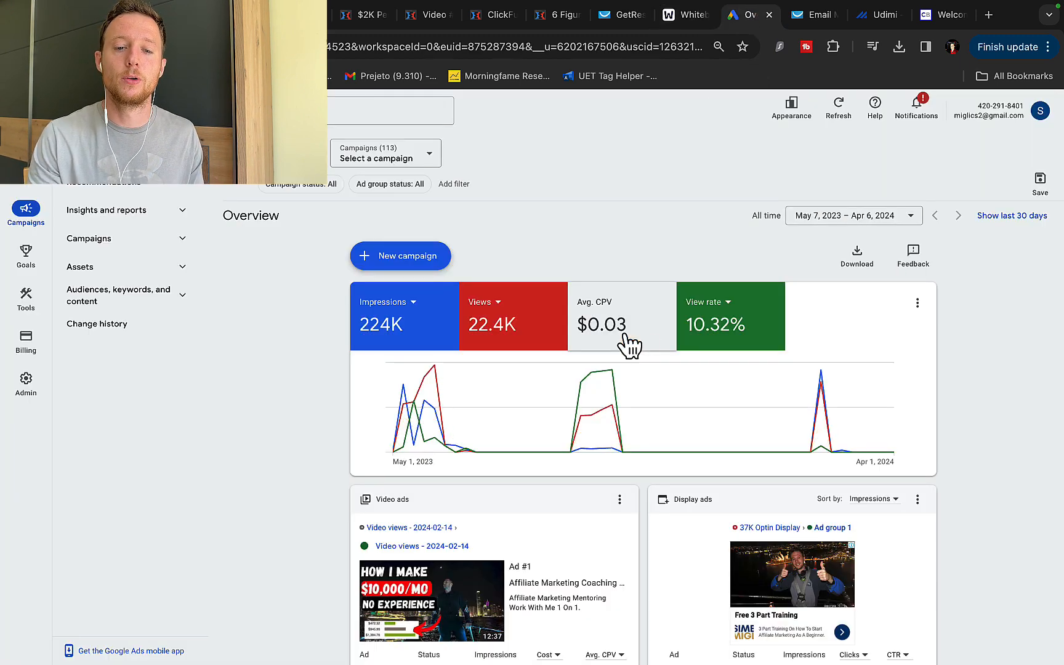
Step: Plot the $0.03 average CPV on the Google Ads chart and show the Traffic Club sales page
{"action": "left_click", "coordinate": [619, 315]}
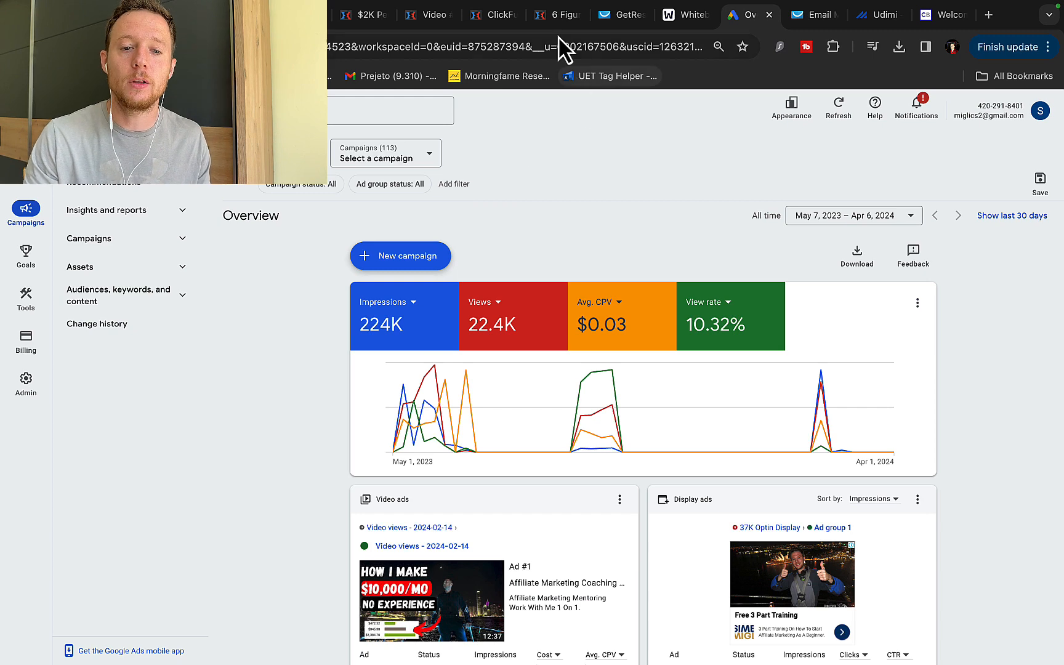
{"action": "left_click", "coordinate": [556, 15]}
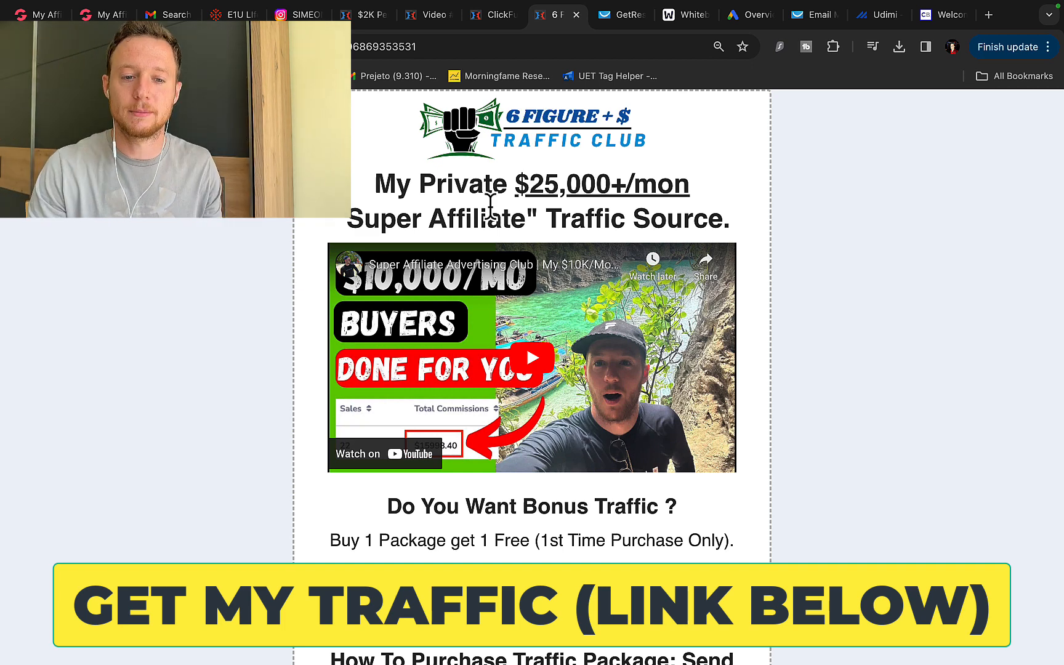
Step: Scroll past the $500–$4,000 click packages and card/crypto payment options to client results
{"action": "scroll", "scroll_direction": "down", "scroll_amount": 3}
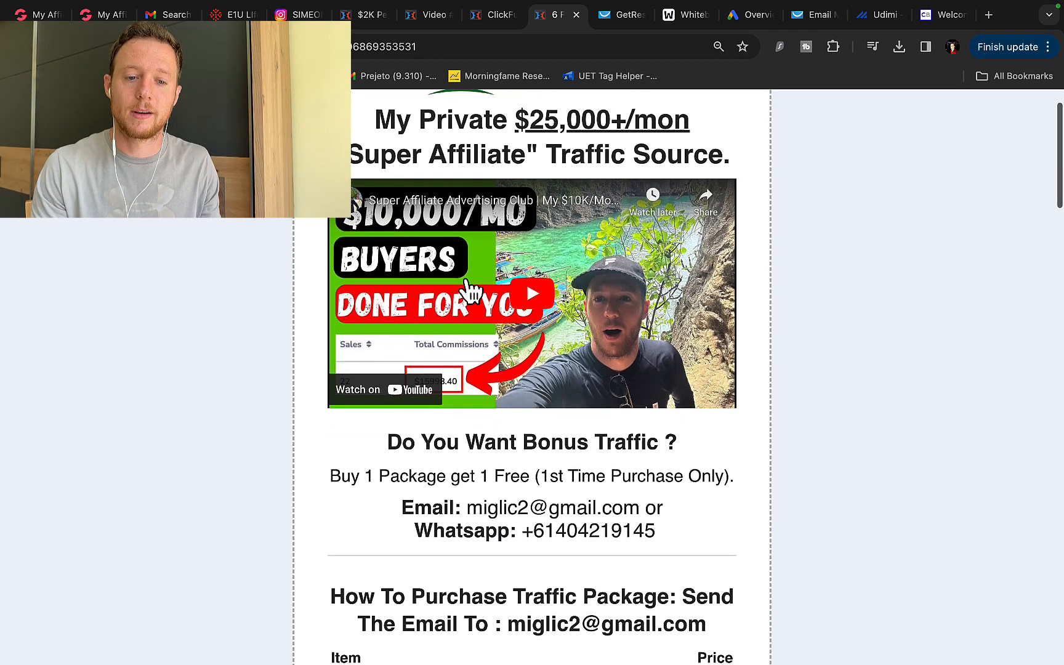
{"action": "scroll", "scroll_direction": "down", "scroll_amount": 3}
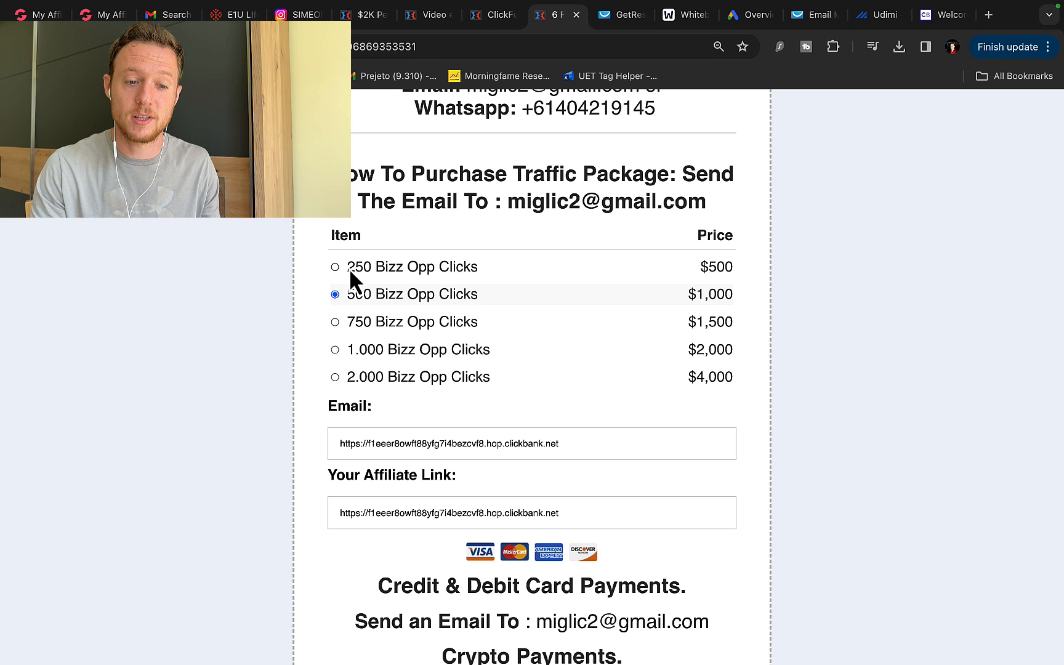
{"action": "left_click_drag", "start_coordinate": [345, 266], "coordinate": [732, 267]}
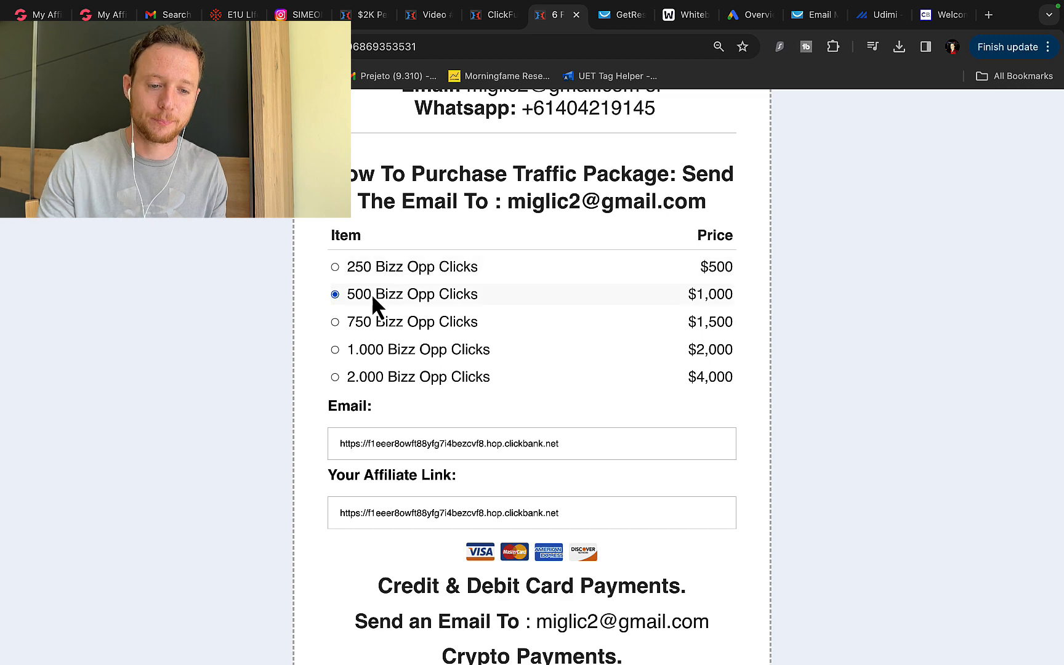
{"action": "scroll", "scroll_direction": "down", "scroll_amount": 3}
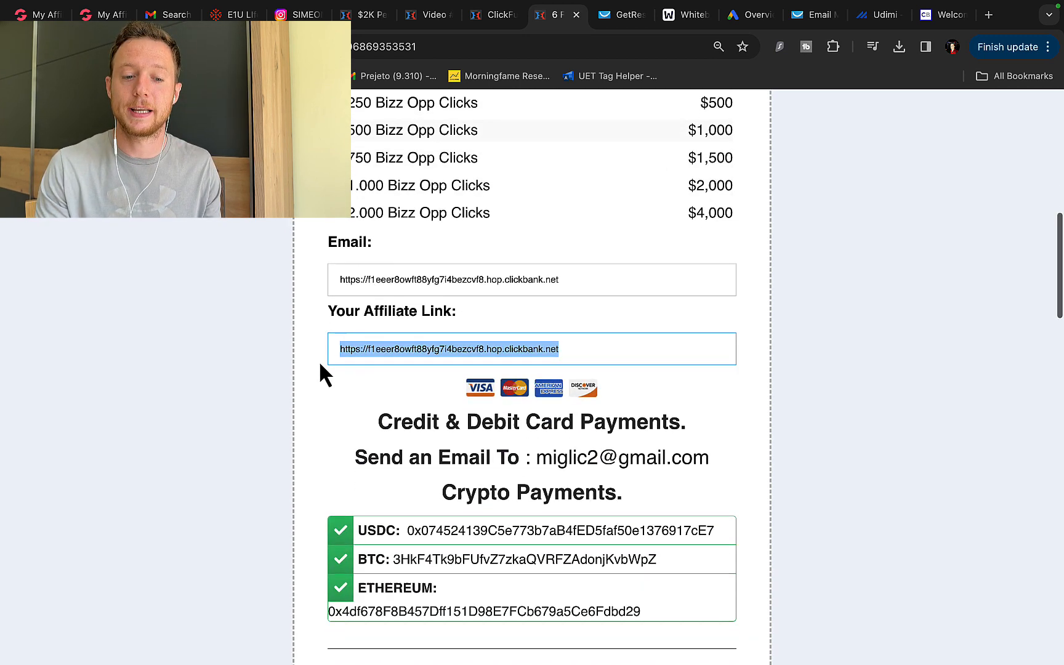
{"action": "scroll", "scroll_direction": "down", "scroll_amount": 3}
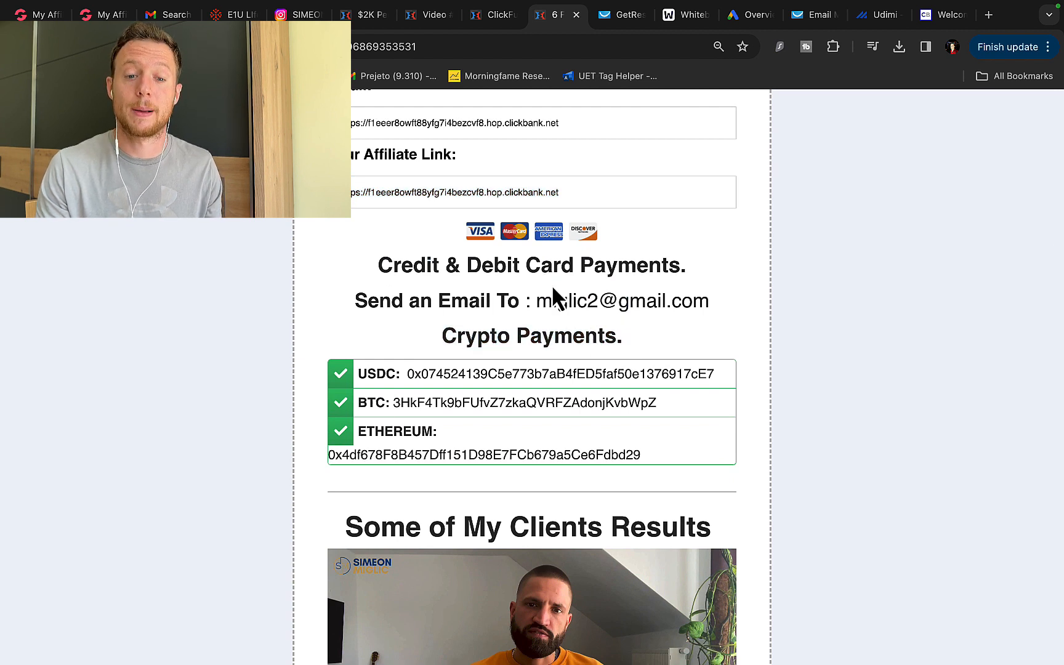
Step: Highlight the card-payment contact email, scroll through client result videos, then show the whiteboard funnel sketch
{"action": "double_click", "coordinate": [621, 301]}
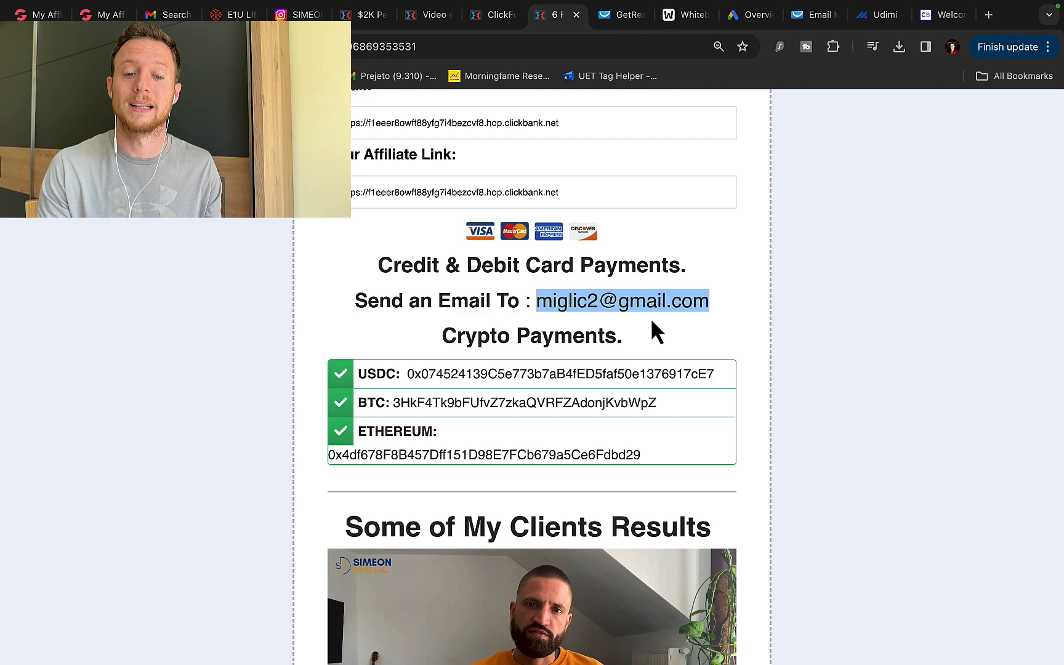
{"action": "scroll", "scroll_direction": "down", "scroll_amount": 3}
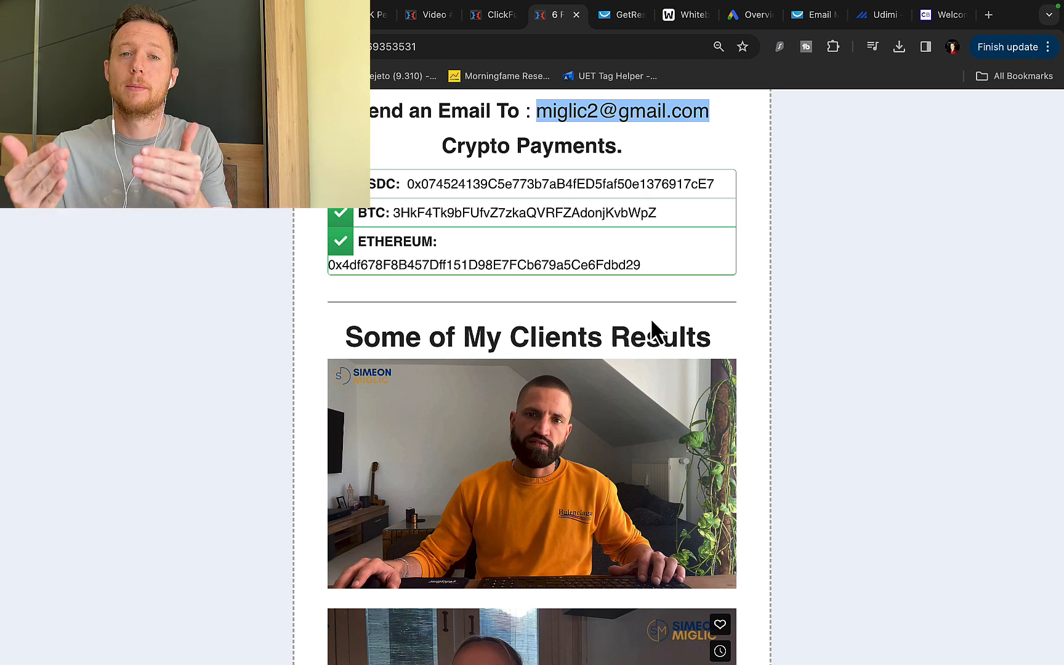
{"action": "mouse_move", "coordinate": [300, 414]}
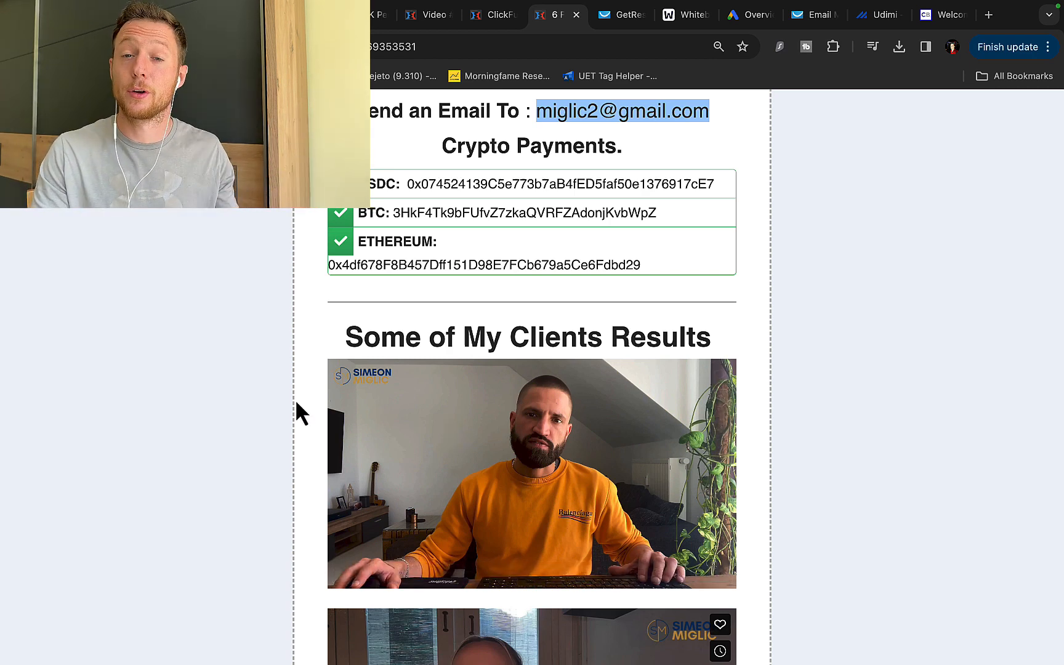
{"action": "scroll", "scroll_direction": "down", "scroll_amount": 3}
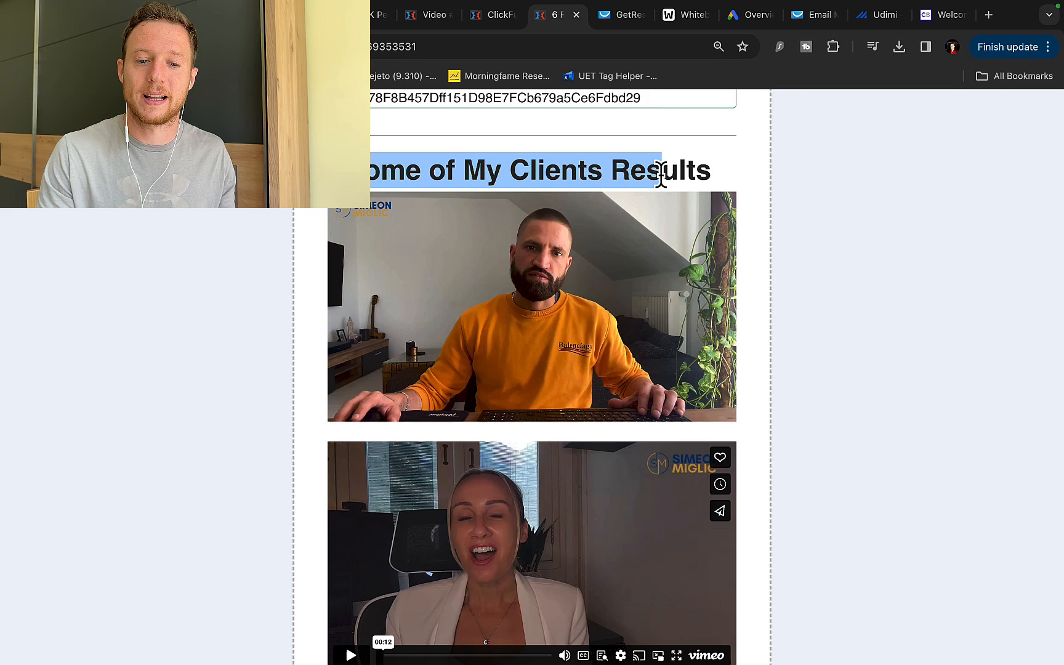
{"action": "scroll", "scroll_direction": "down", "scroll_amount": 3}
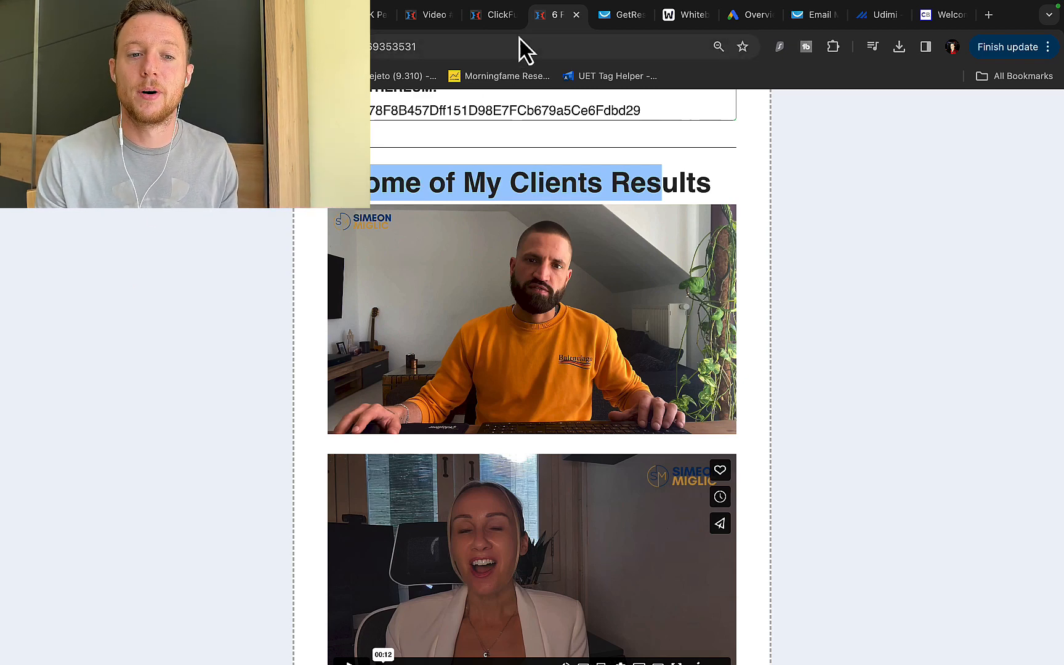
{"action": "left_click", "coordinate": [684, 14]}
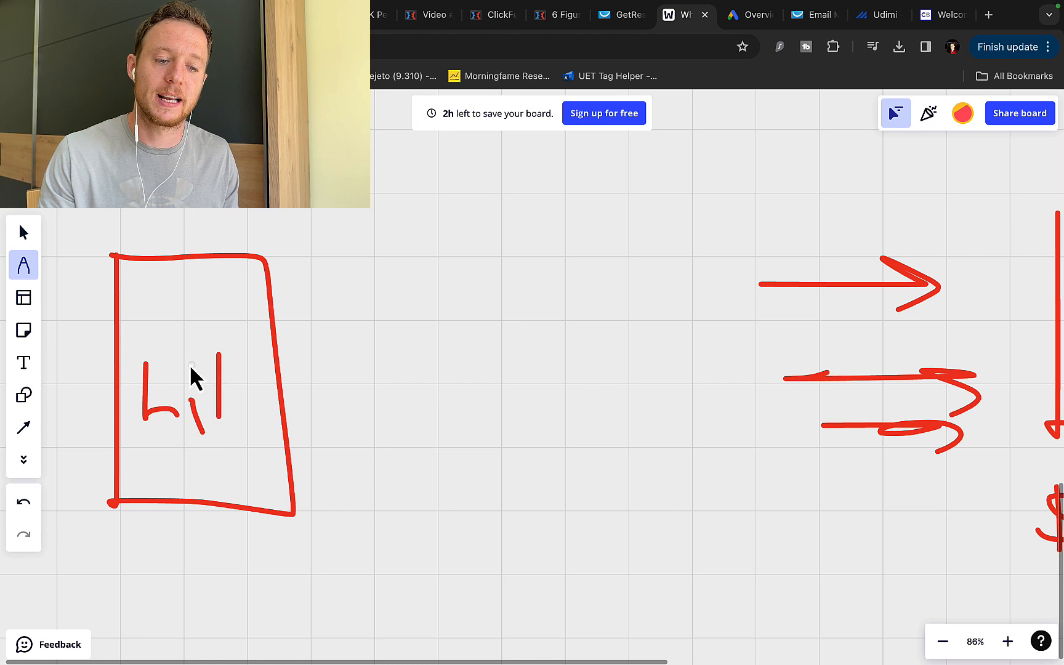
Step: Show the free 3-part training opt-in page, then the $23,956.45 GetResponse earnings dashboard
{"action": "left_click", "coordinate": [427, 14]}
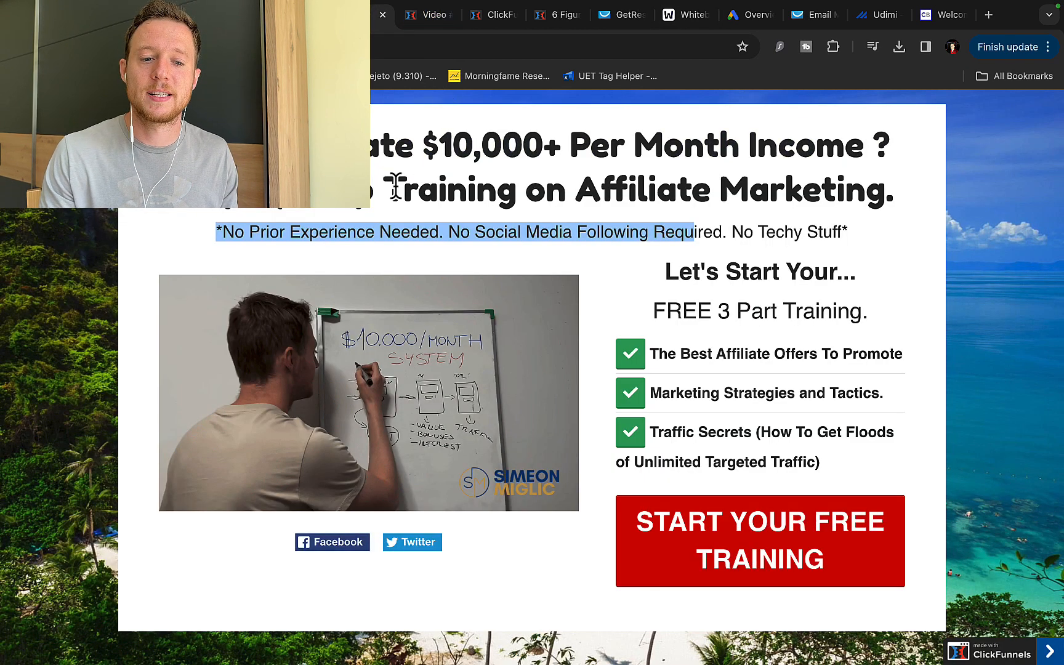
{"action": "mouse_move", "coordinate": [631, 488]}
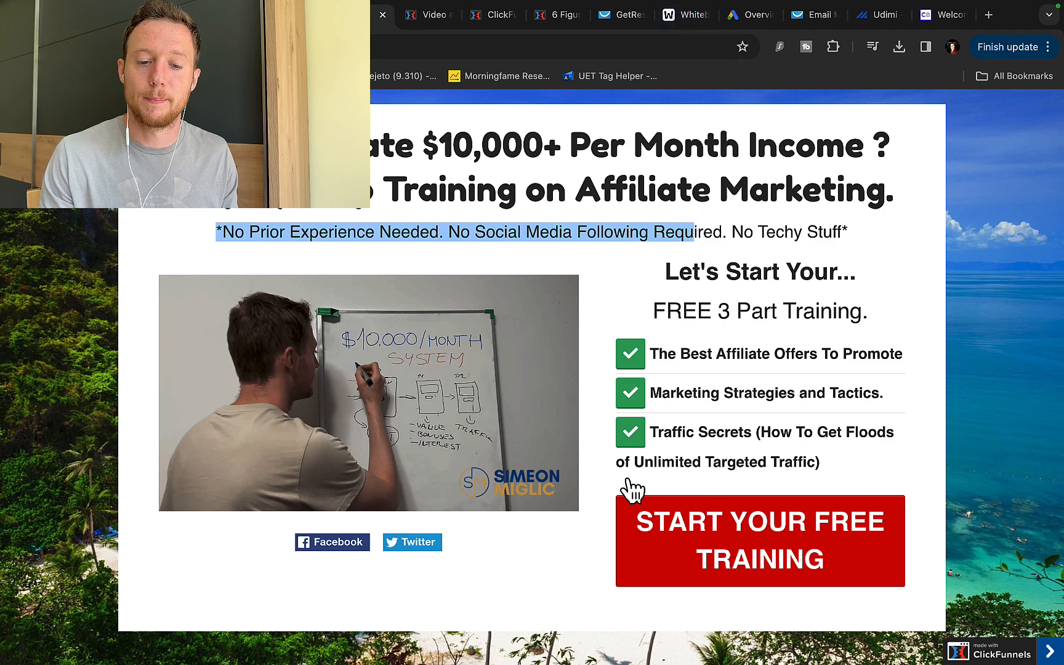
{"action": "left_click", "coordinate": [759, 540]}
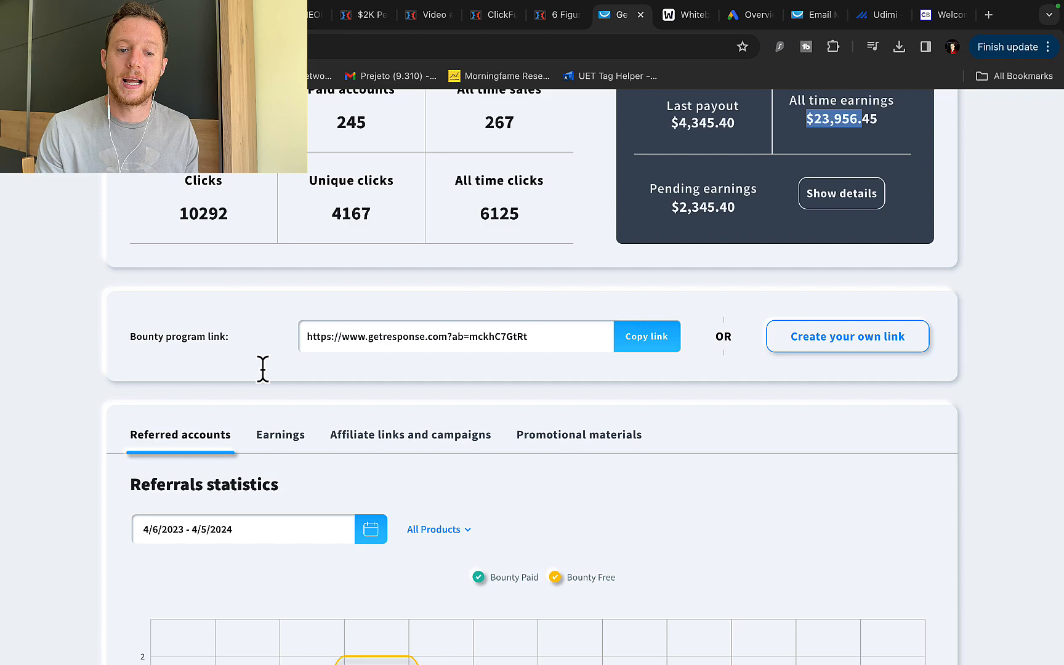
Step: Browse the 37K-new-funnel-3-part autoresponder email list and its delivery and open rates
{"action": "left_click", "coordinate": [807, 14]}
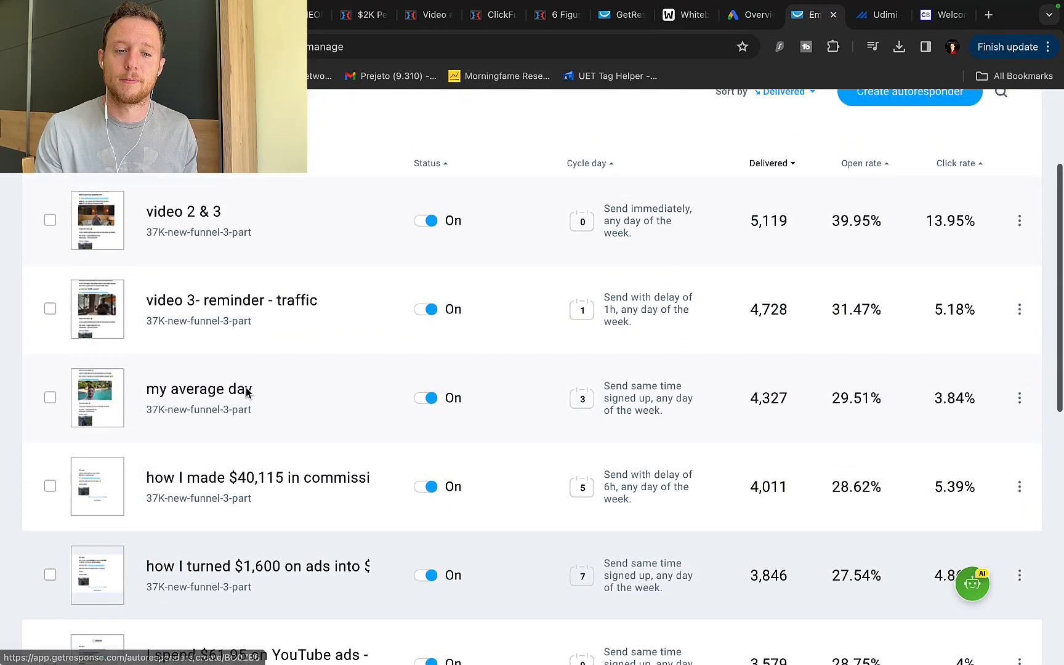
{"action": "scroll", "scroll_direction": "down", "scroll_amount": 3}
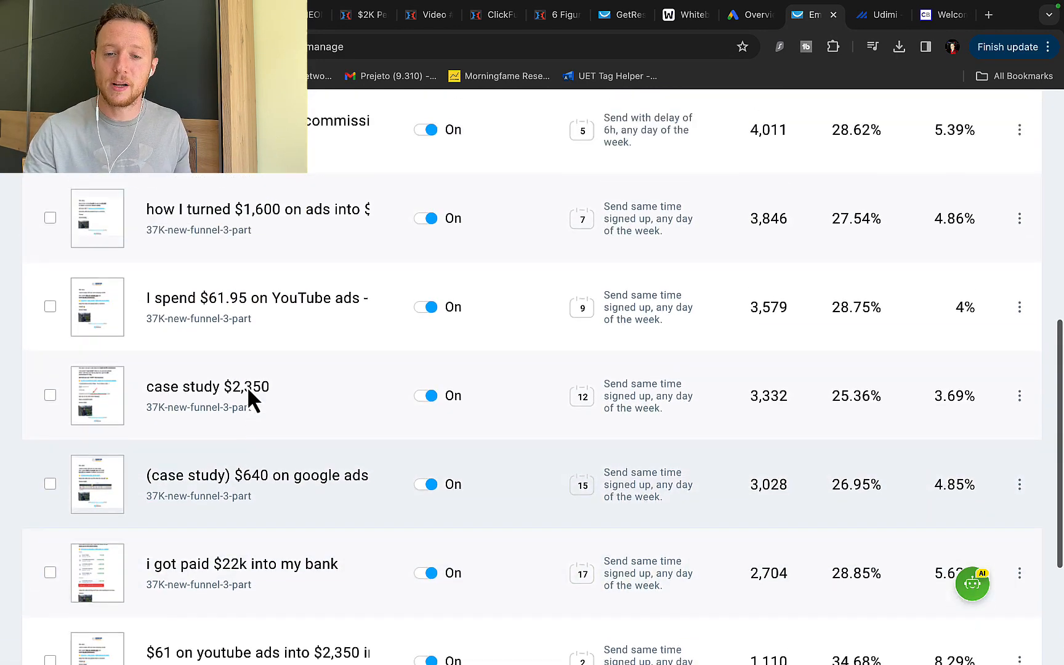
{"action": "scroll", "scroll_direction": "up", "scroll_amount": 3}
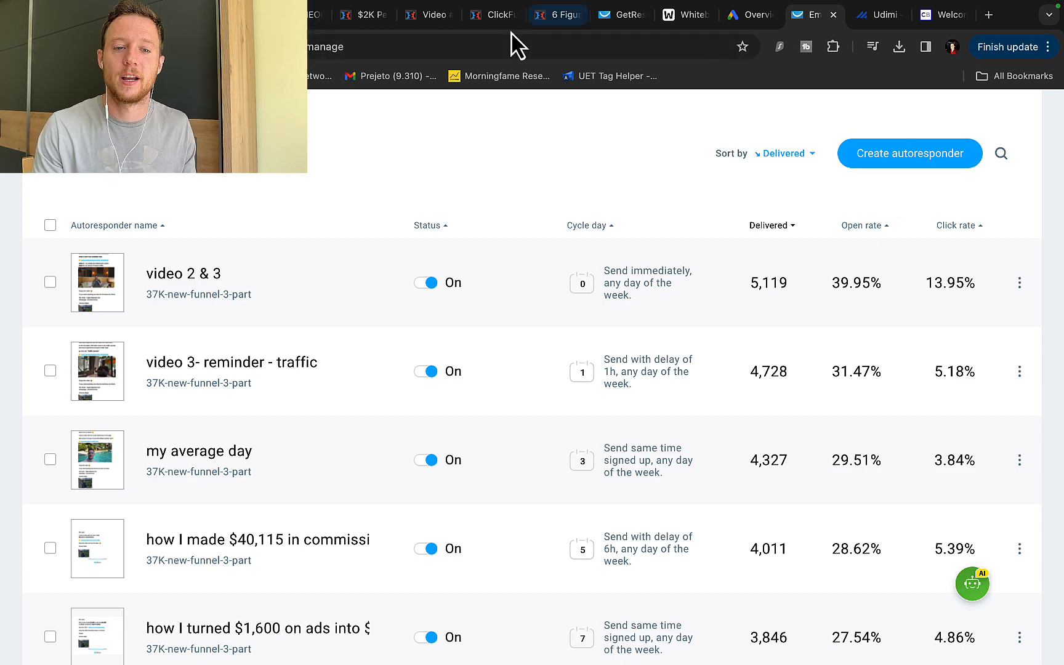
Step: Look over the Video 1 training page, then return to the Google Ads overview
{"action": "left_click", "coordinate": [428, 14]}
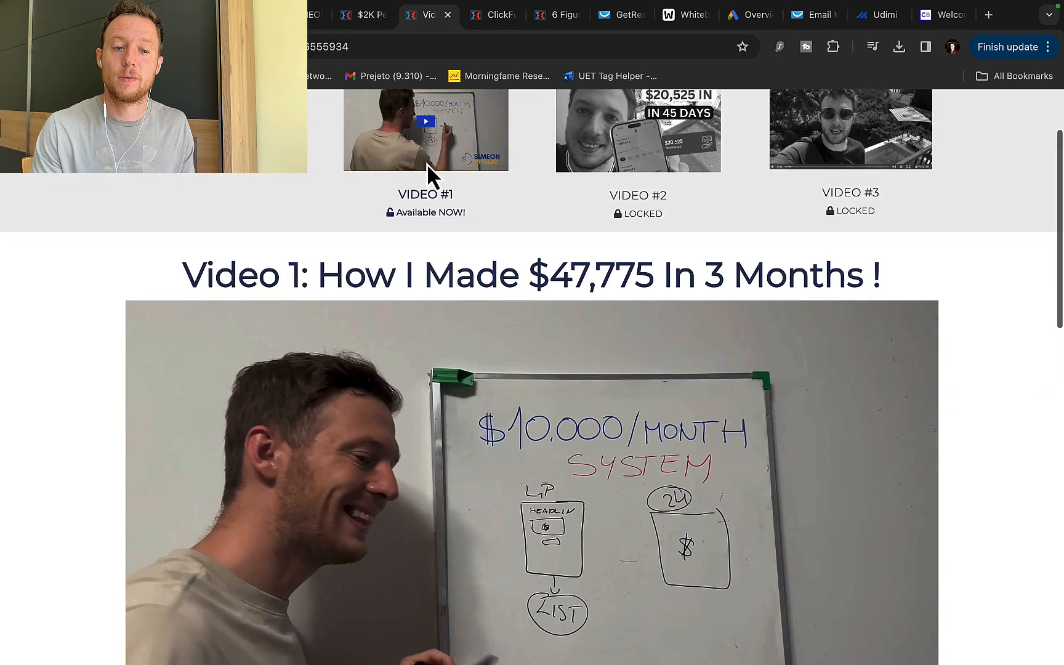
{"action": "scroll", "scroll_direction": "down", "scroll_amount": 3}
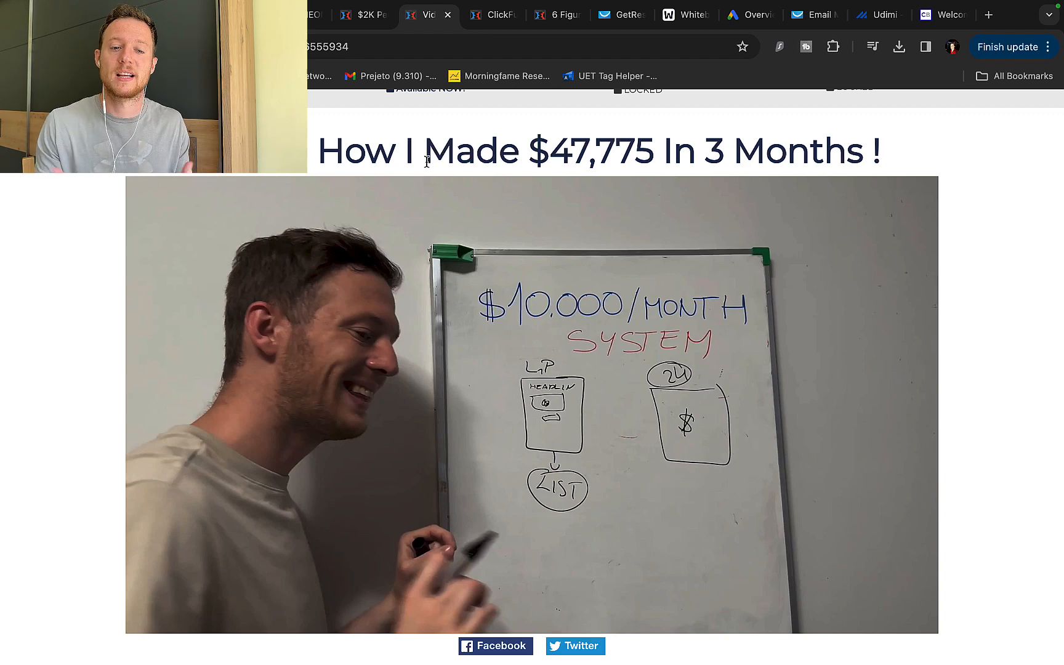
{"action": "left_click", "coordinate": [749, 15]}
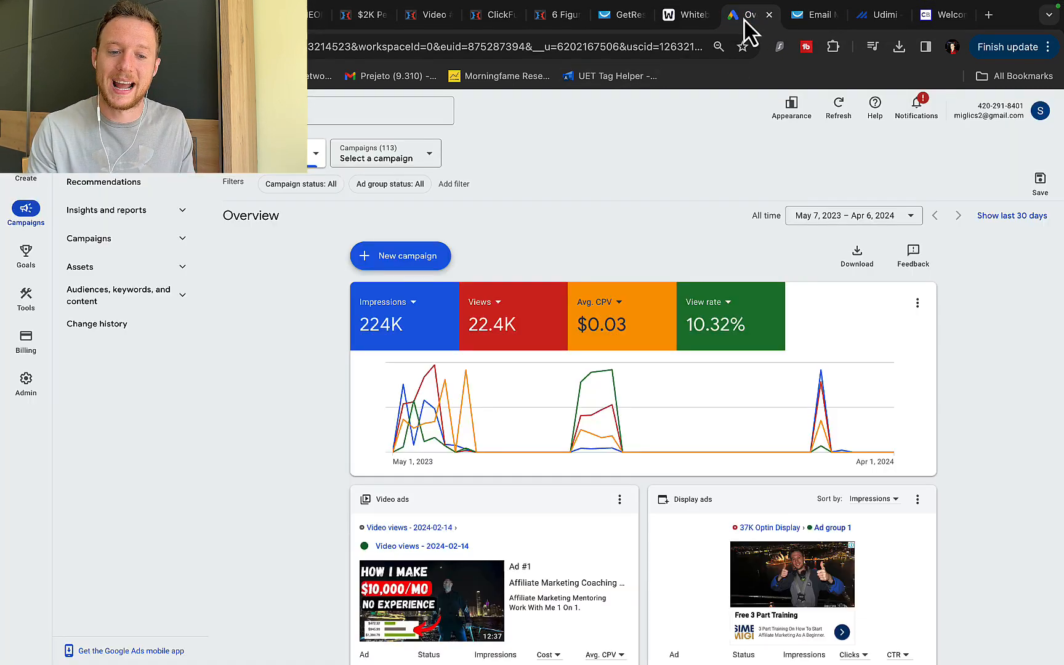
Step: Open the Ads list under Campaigns and preview the skippable video ad on YouTube
{"action": "left_click", "coordinate": [88, 238]}
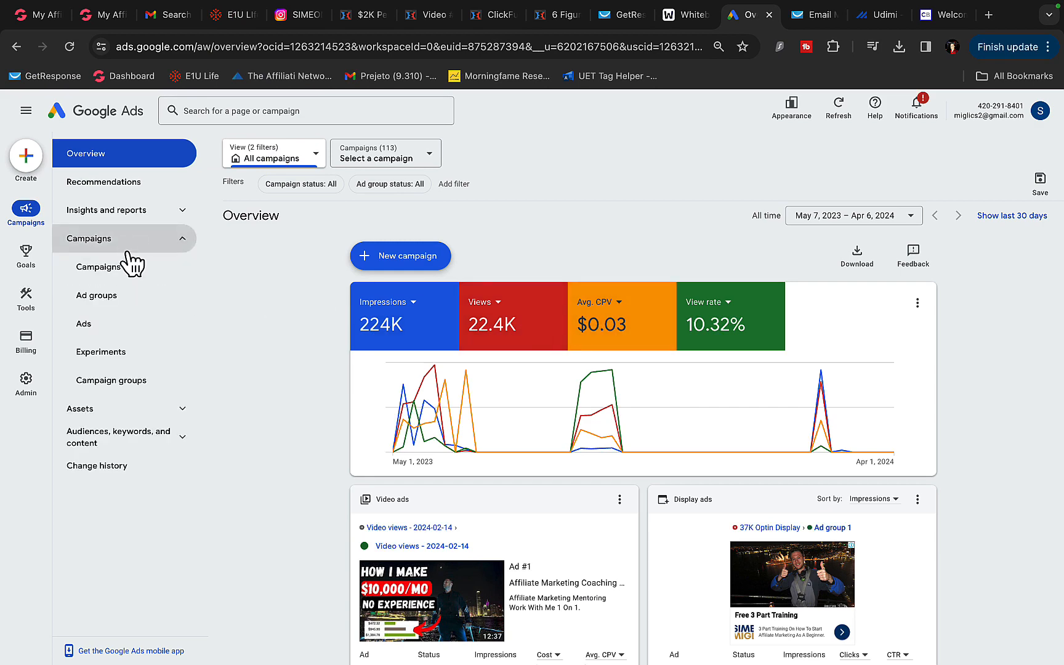
{"action": "left_click", "coordinate": [83, 324]}
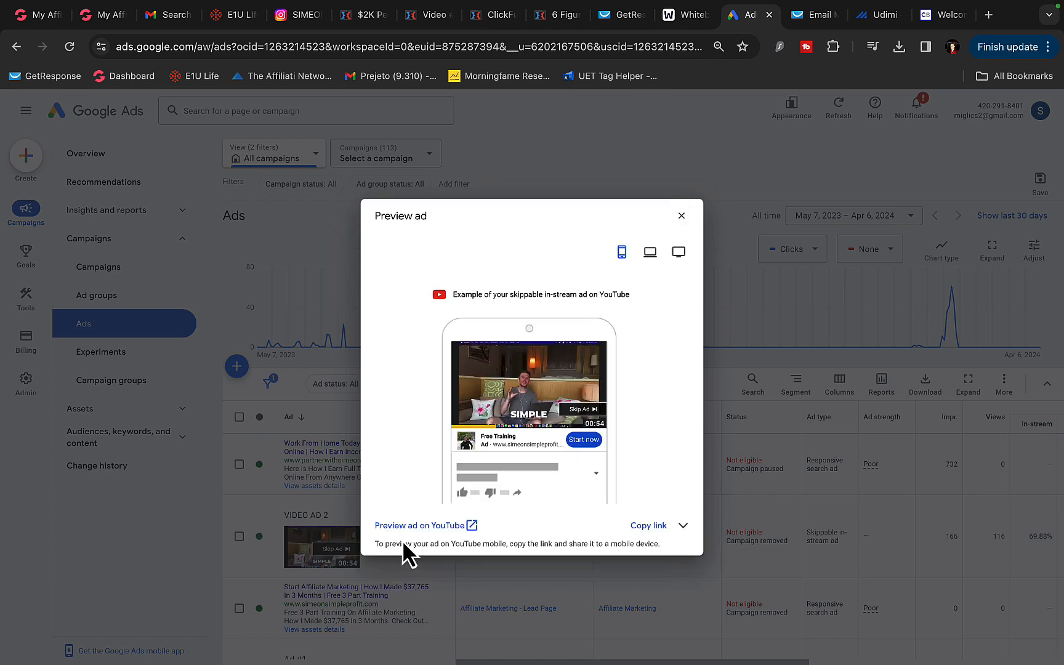
{"action": "left_click", "coordinate": [418, 524]}
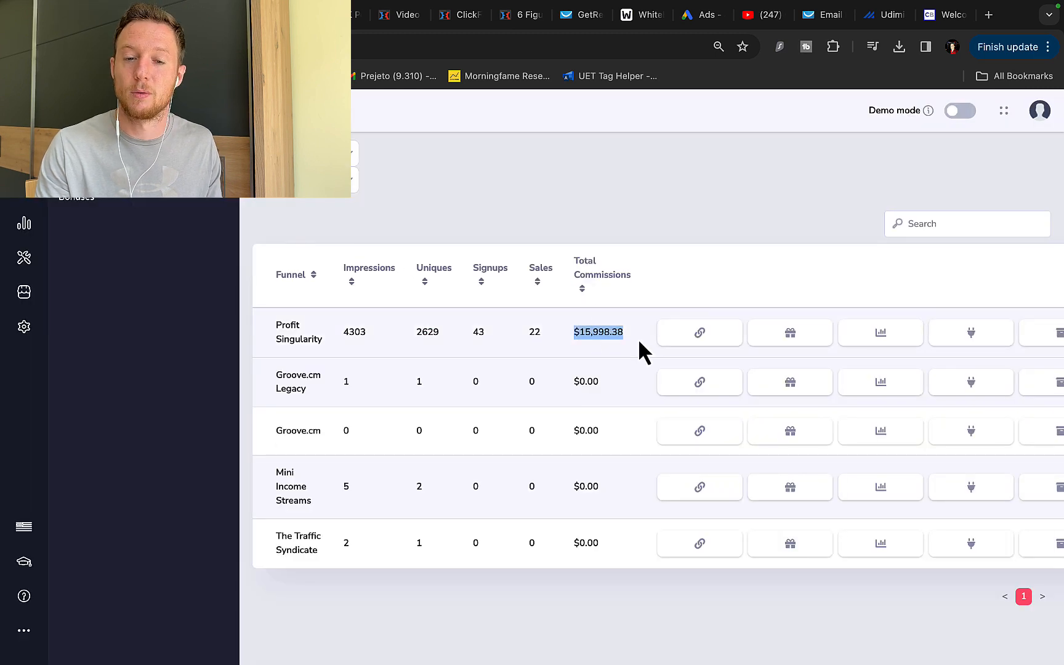
Step: Pass the GetResponse login page to reach the Instagram travel photo grid
{"action": "left_click", "coordinate": [577, 15]}
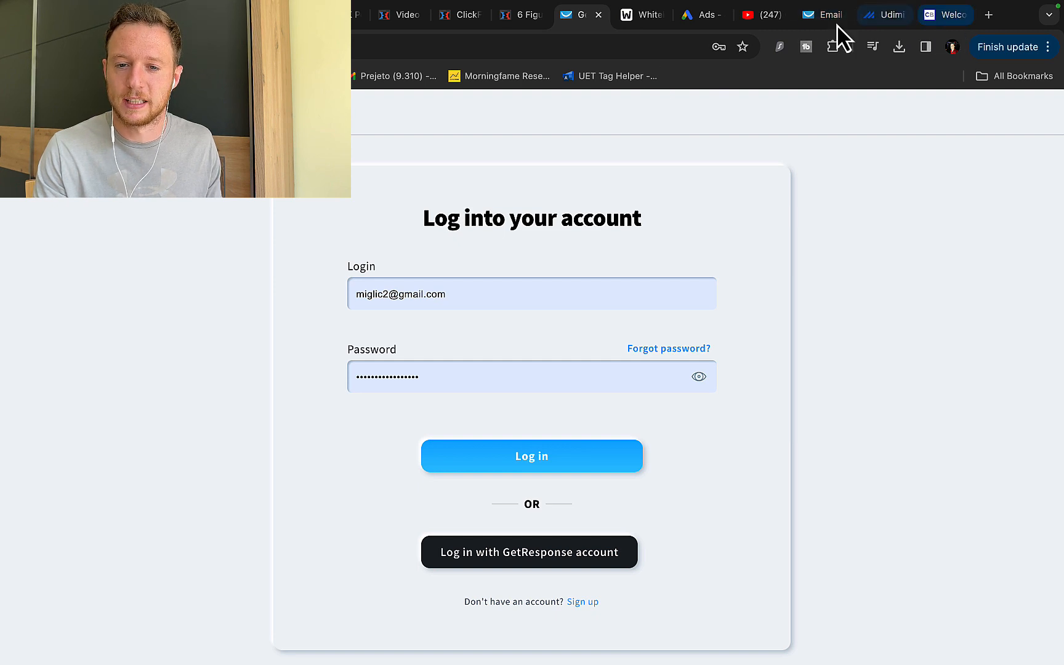
{"action": "left_click", "coordinate": [884, 14]}
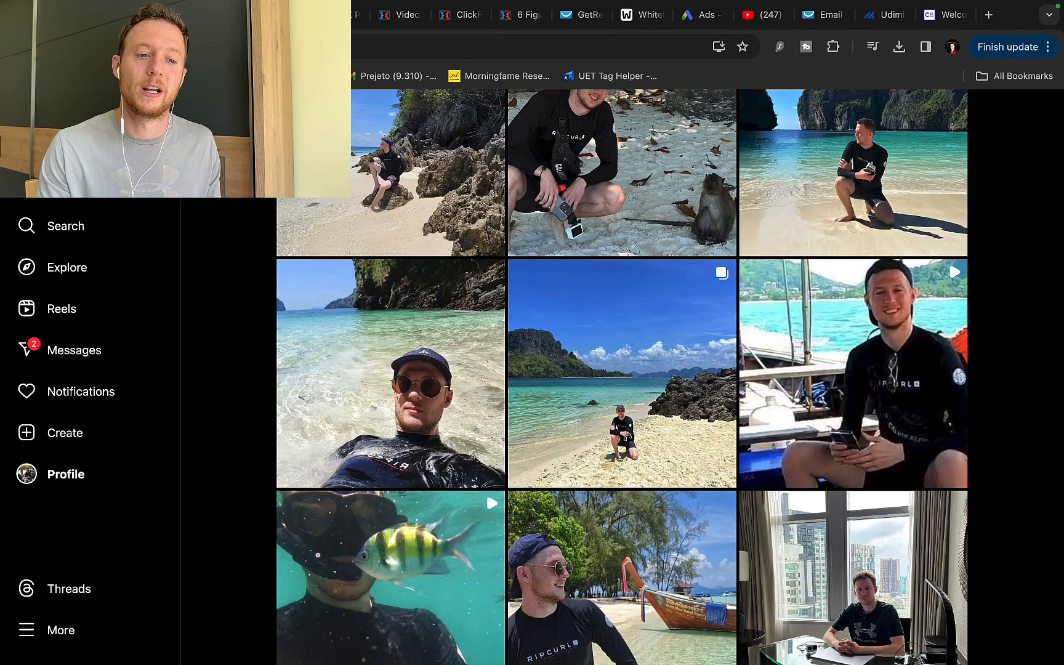
{"action": "mouse_move", "coordinate": [193, 265]}
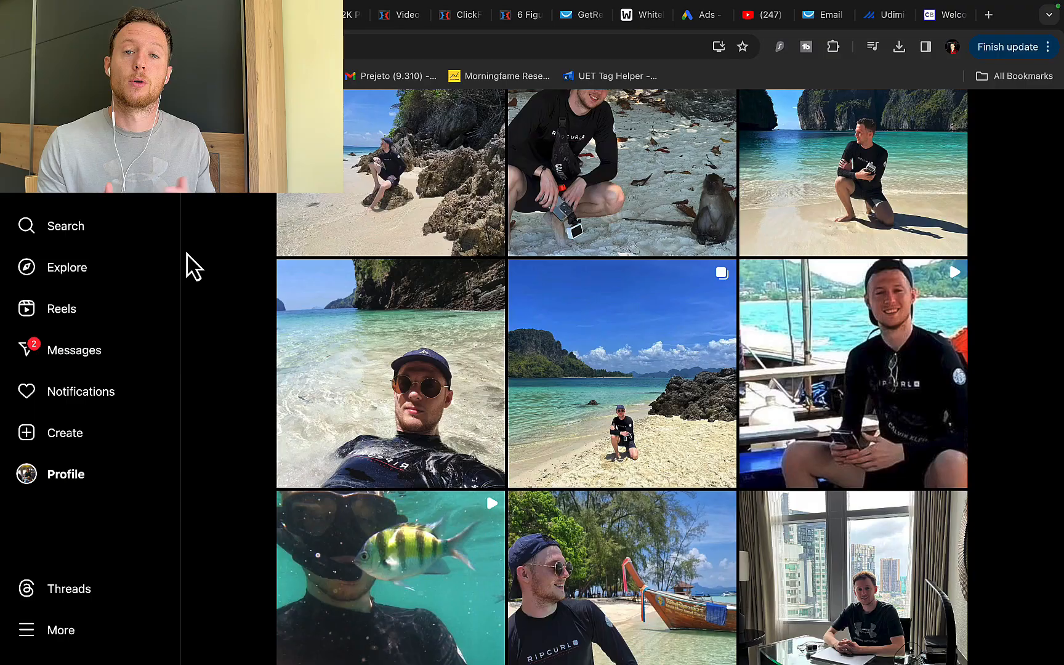
Step: Scroll the photo grid from tropical beaches down to the Paris and Amsterdam posts
{"action": "scroll", "scroll_direction": "down", "scroll_amount": 3}
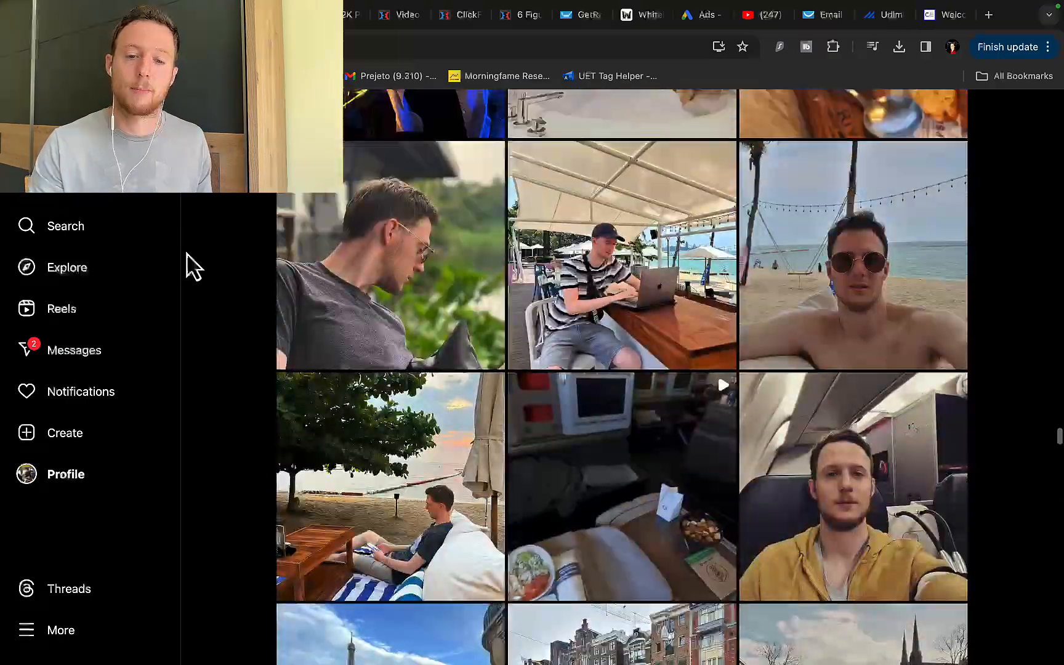
{"action": "scroll", "scroll_direction": "down", "scroll_amount": 3}
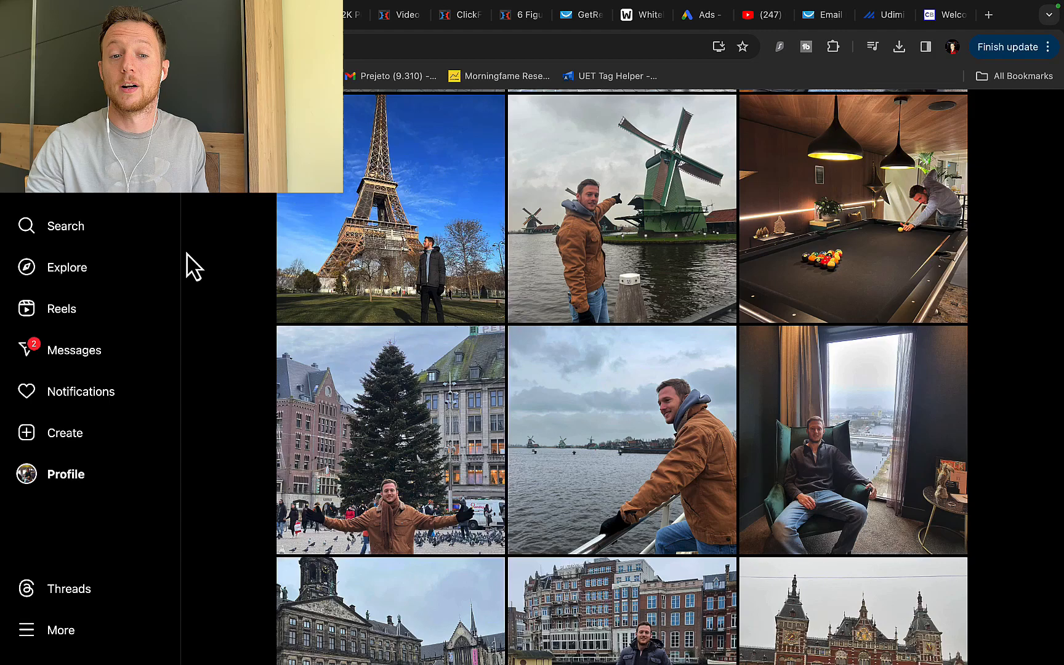
{"action": "left_click", "coordinate": [520, 14]}
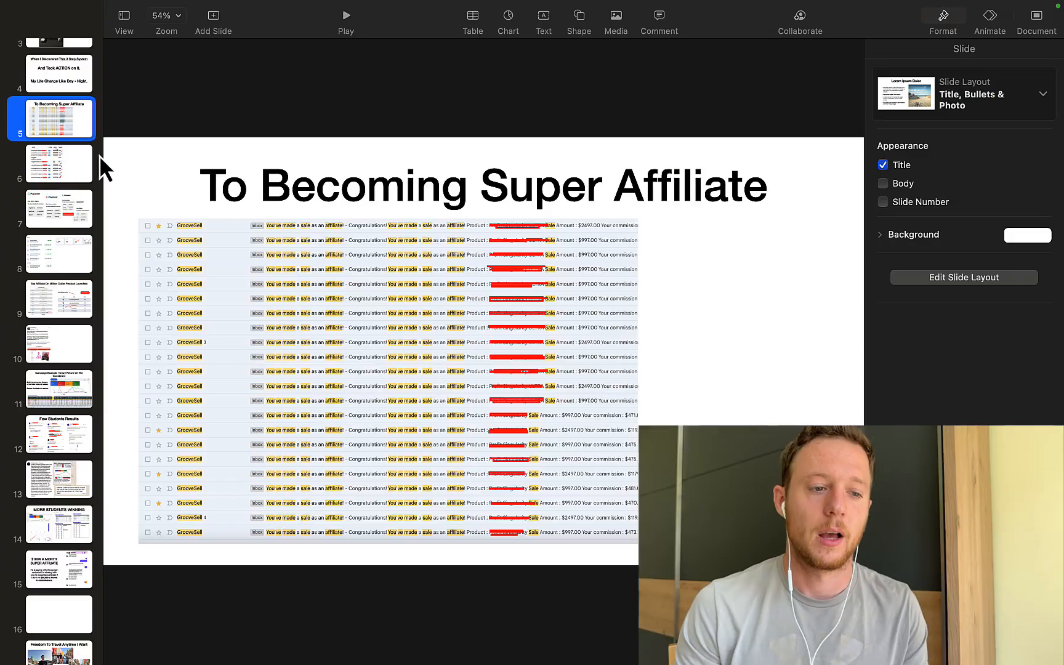
{"action": "mouse_move", "coordinate": [284, 230]}
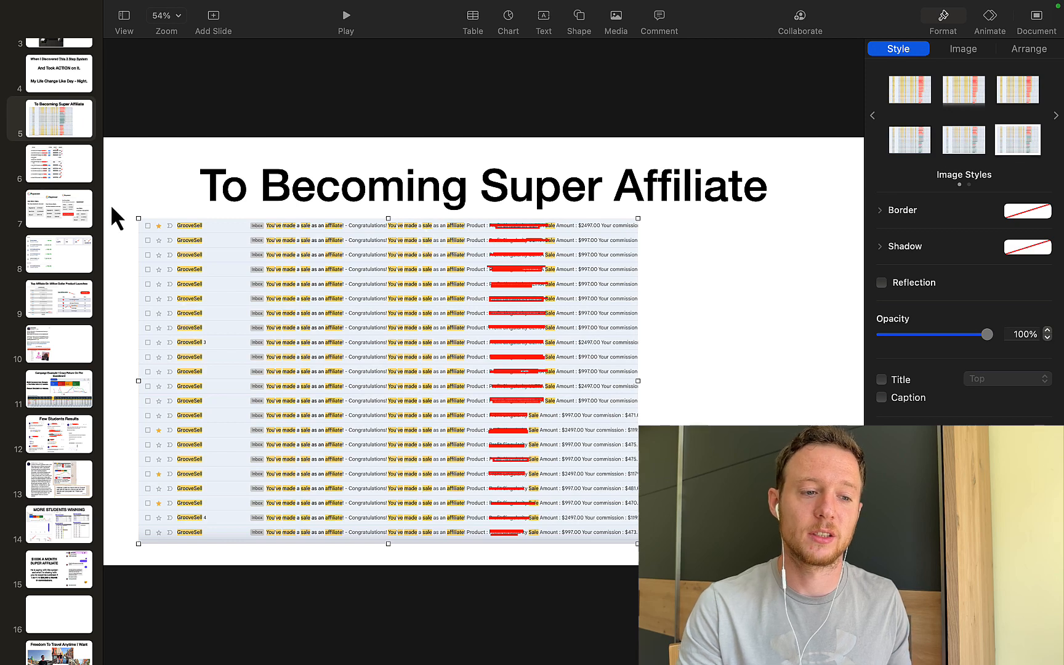
Step: Flip through the $2000 receipts, Payoneer payments, affiliate leaderboard and campaign ROI slides
{"action": "left_click", "coordinate": [59, 163]}
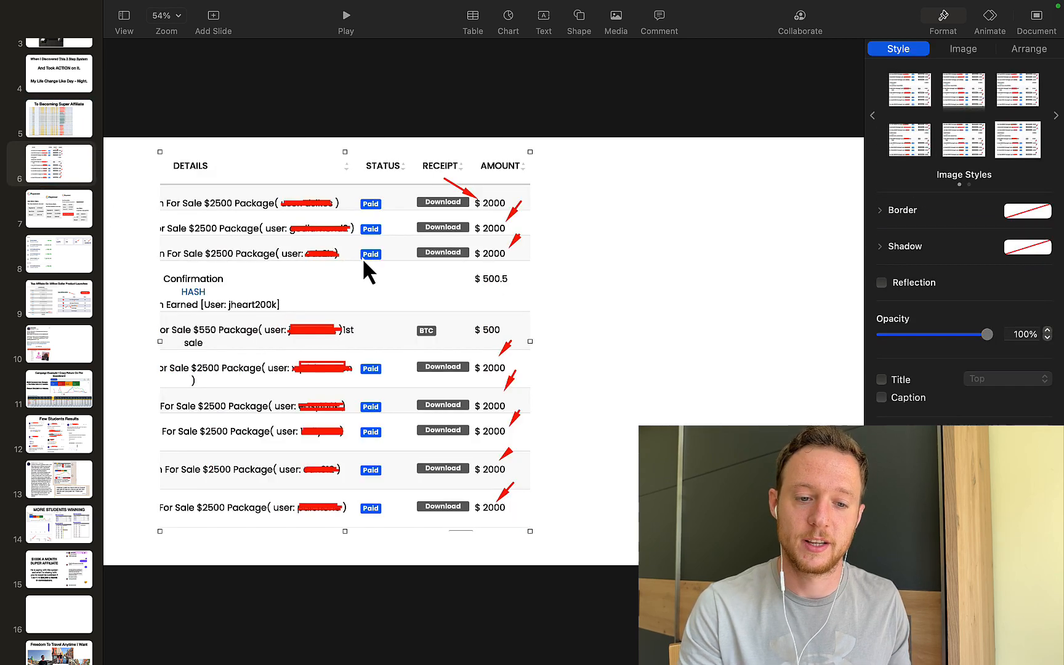
{"action": "left_click", "coordinate": [58, 163]}
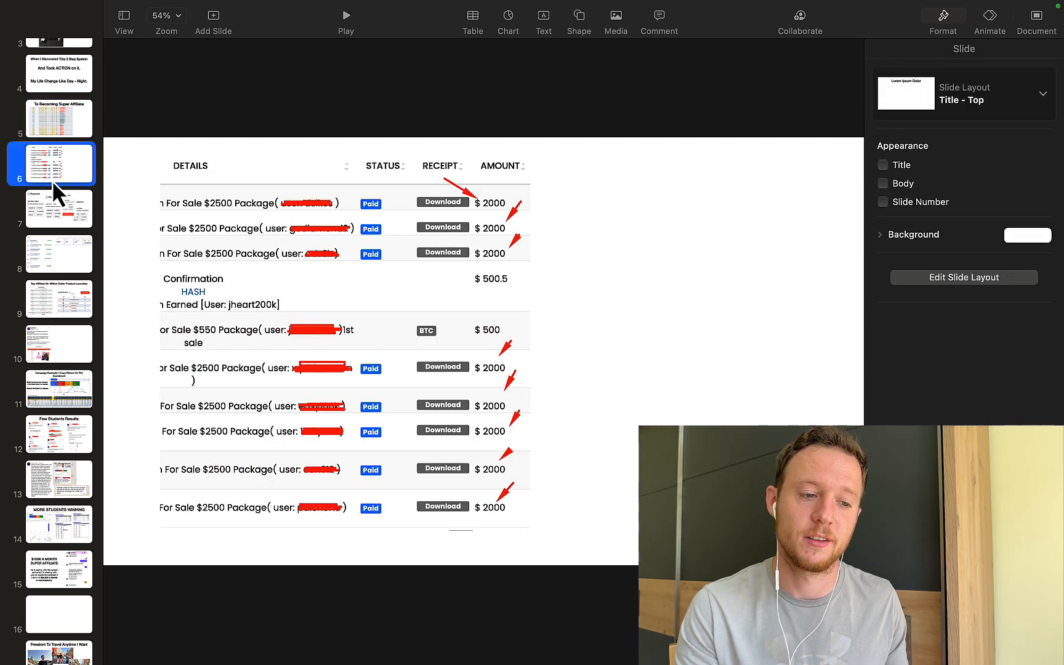
{"action": "left_click", "coordinate": [59, 208]}
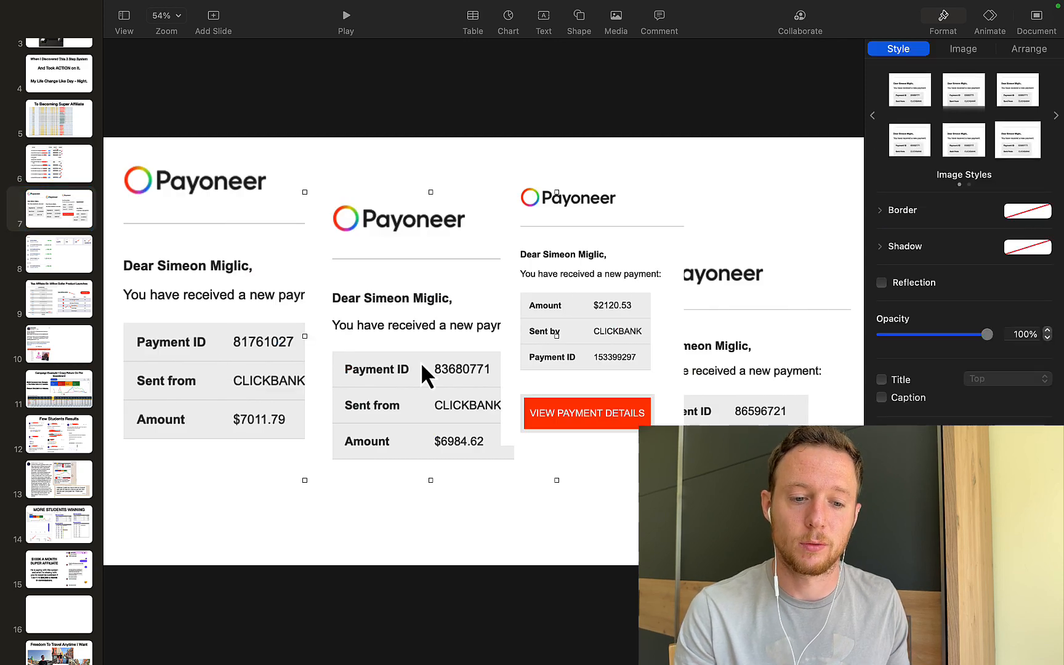
{"action": "left_click", "coordinate": [58, 298]}
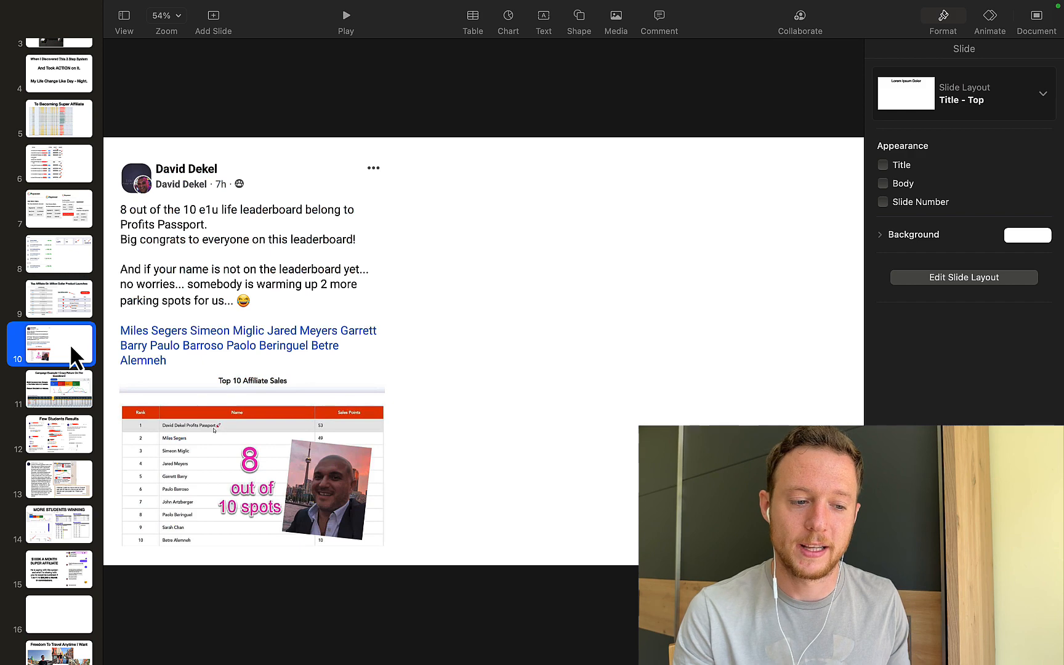
{"action": "left_click", "coordinate": [60, 390]}
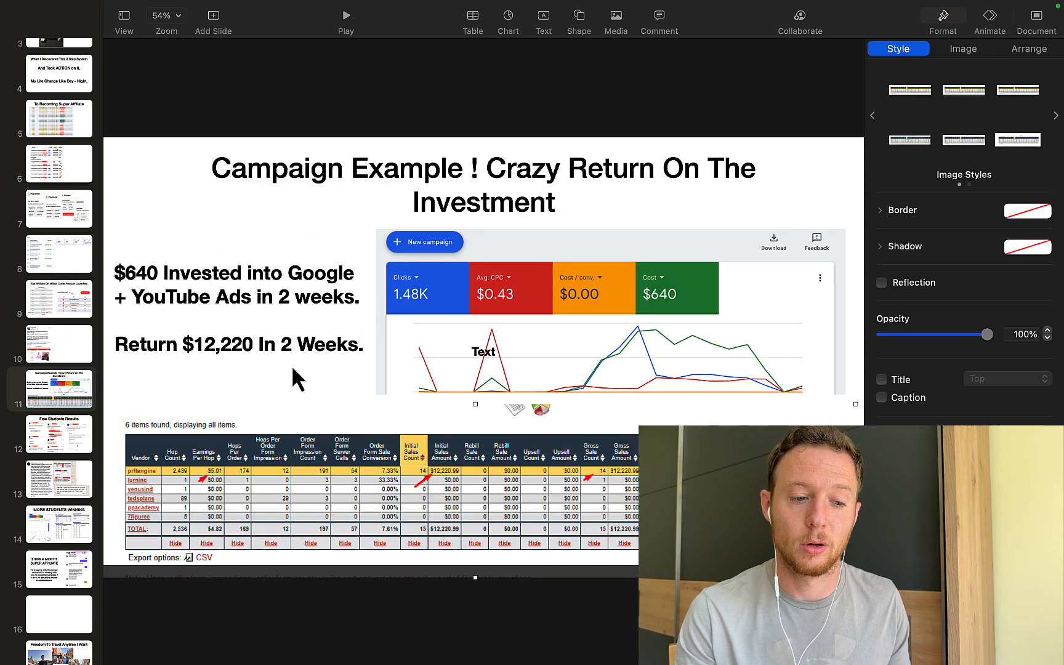
{"action": "mouse_move", "coordinate": [81, 458]}
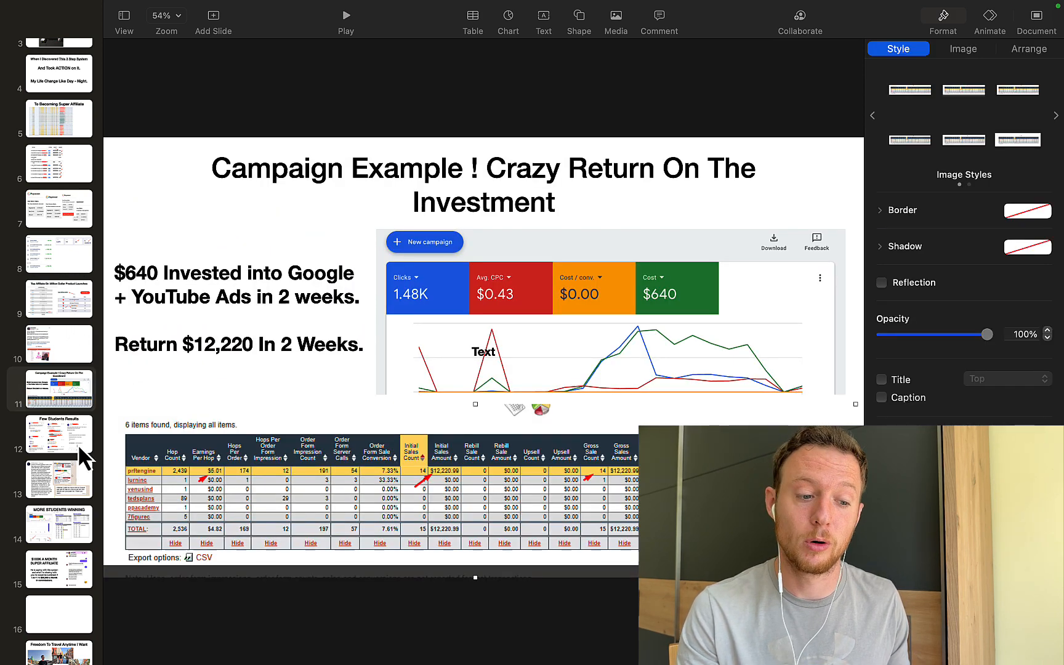
{"action": "scroll", "scroll_direction": "down", "scroll_amount": 3}
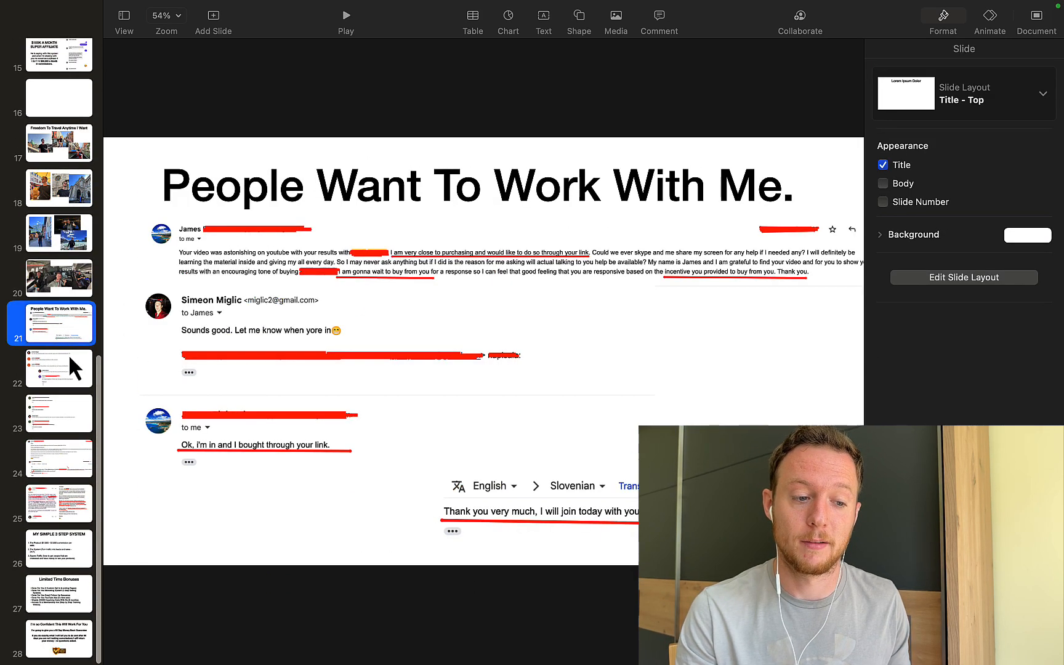
Step: View the mentor program messages and purchase confirmation testimonial slides
{"action": "left_click", "coordinate": [59, 413]}
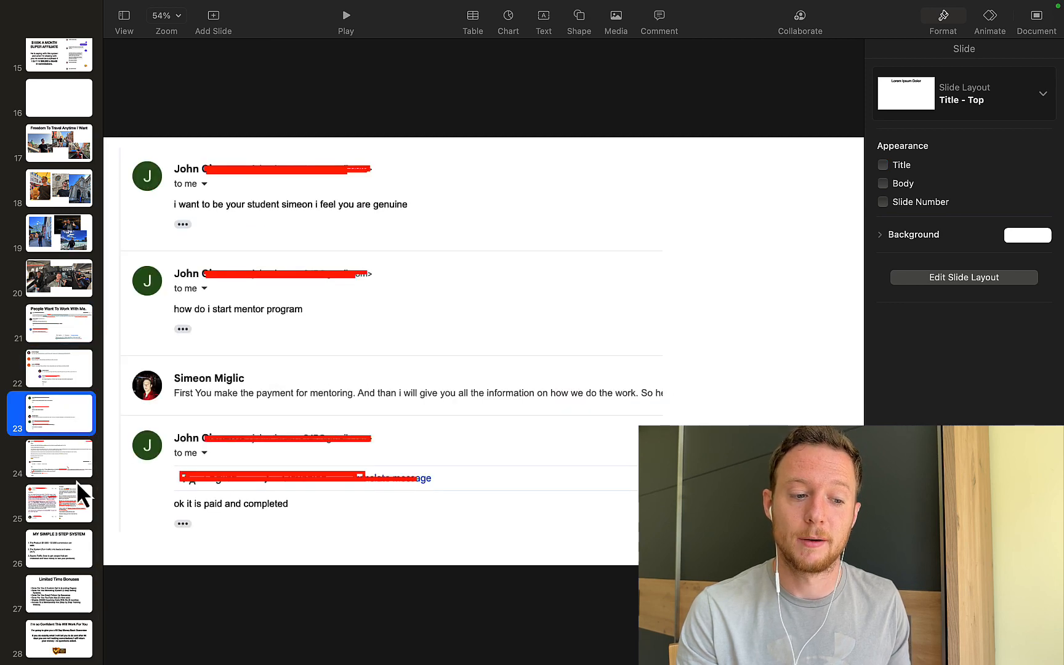
{"action": "left_click", "coordinate": [58, 502]}
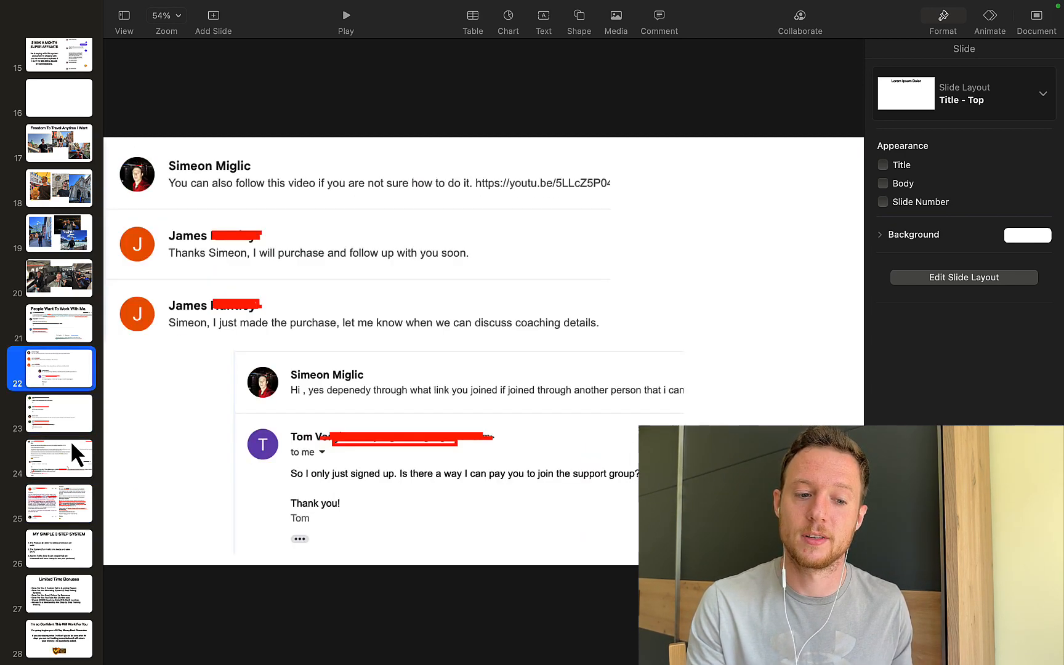
{"action": "left_click", "coordinate": [58, 413]}
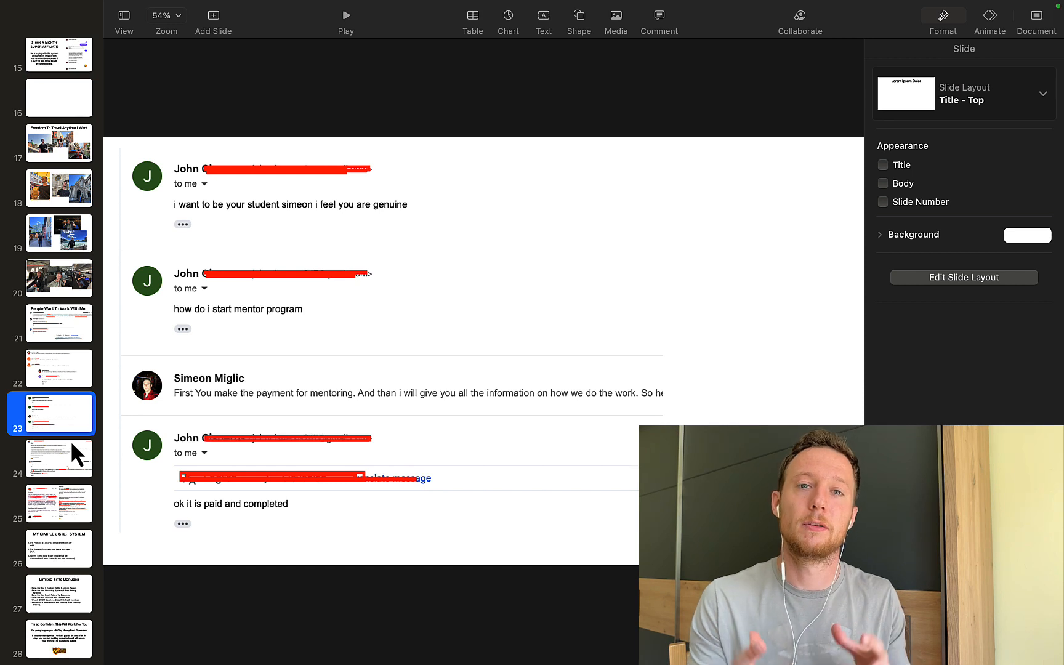